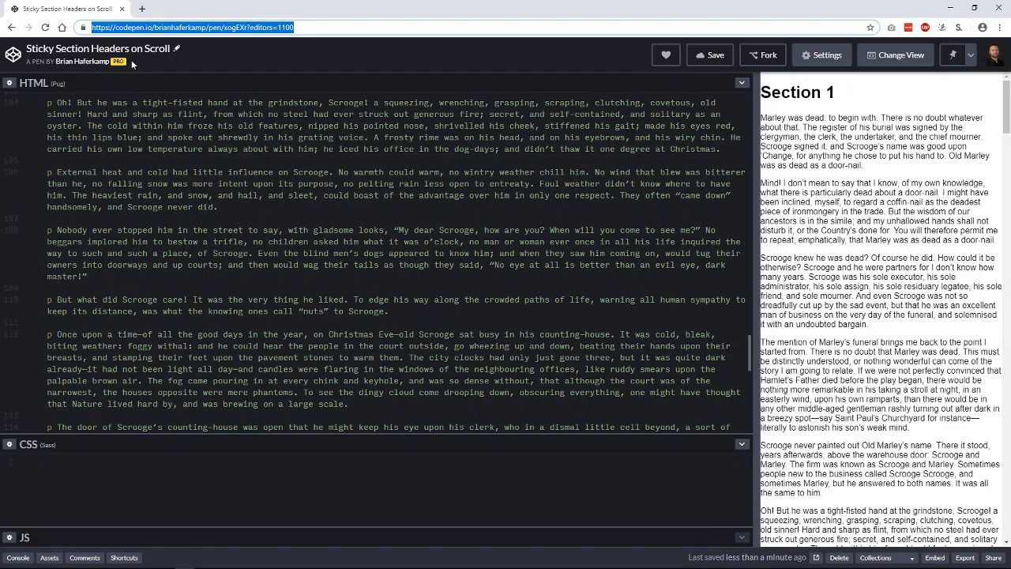
Scroll the preview down through the long Sections 1–3 and back up toward the top
scroll("down", 3)
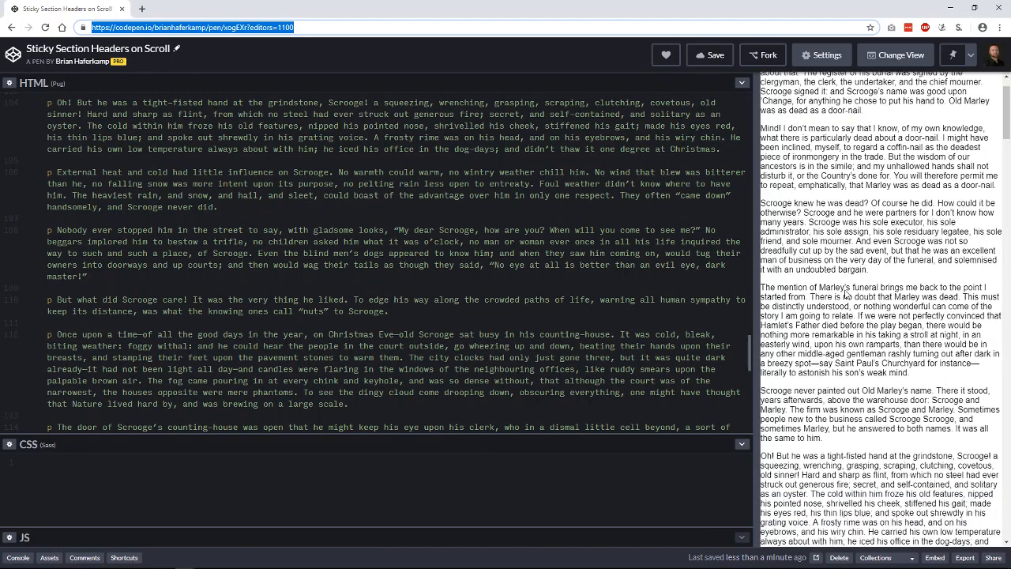
scroll("up", 3)
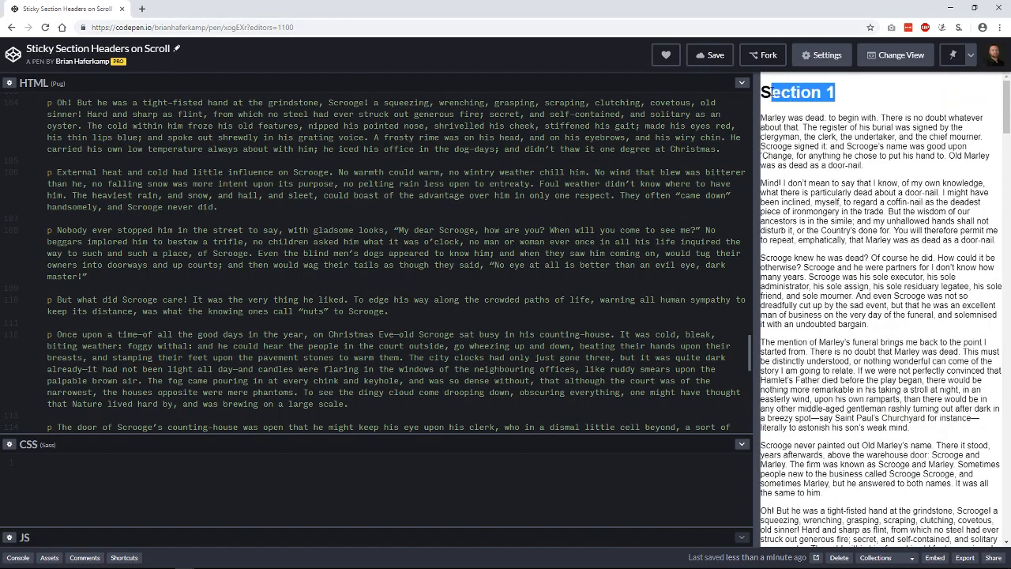
scroll("down", 3)
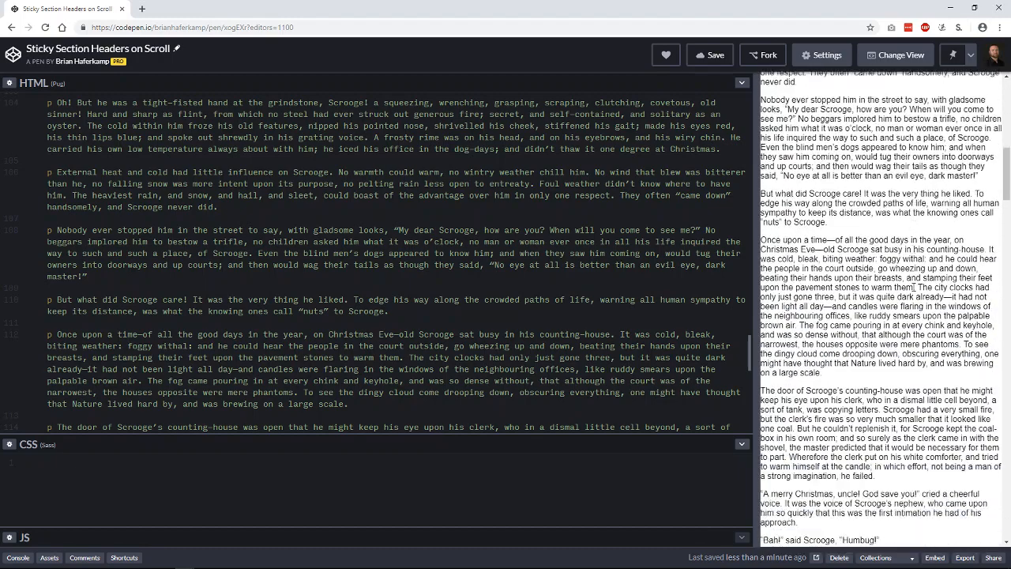
scroll("down", 3)
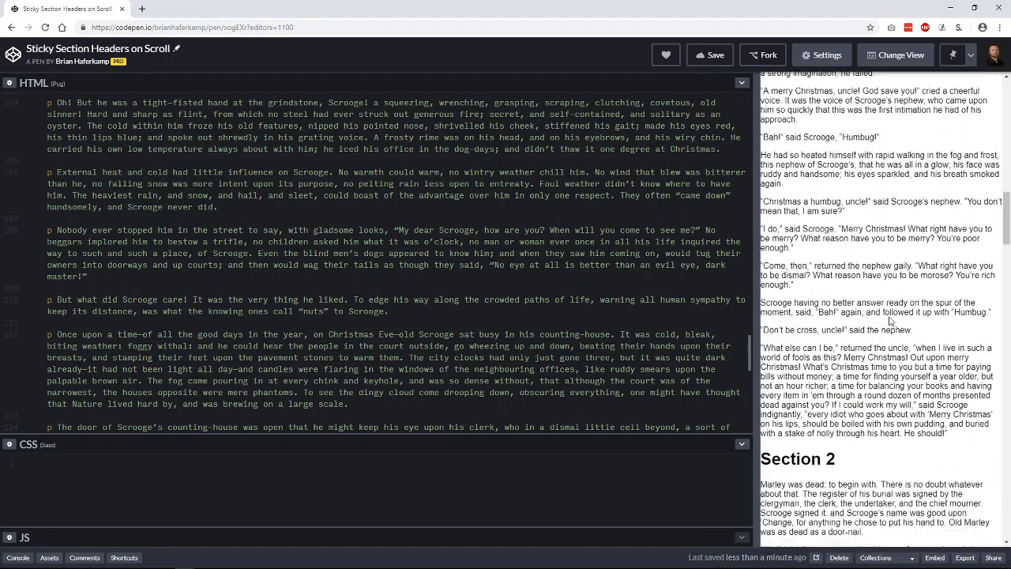
scroll("down", 3)
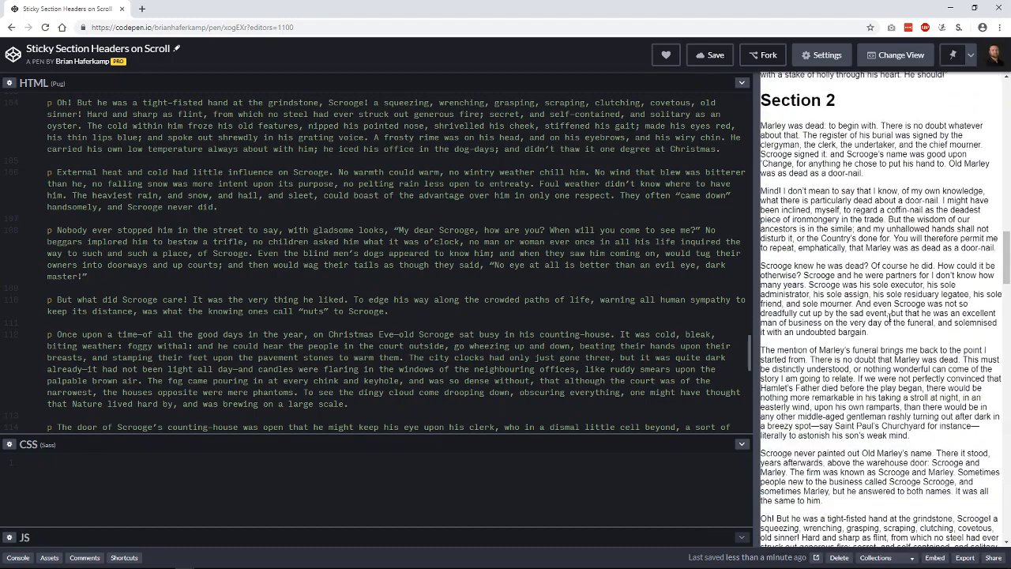
scroll("down", 3)
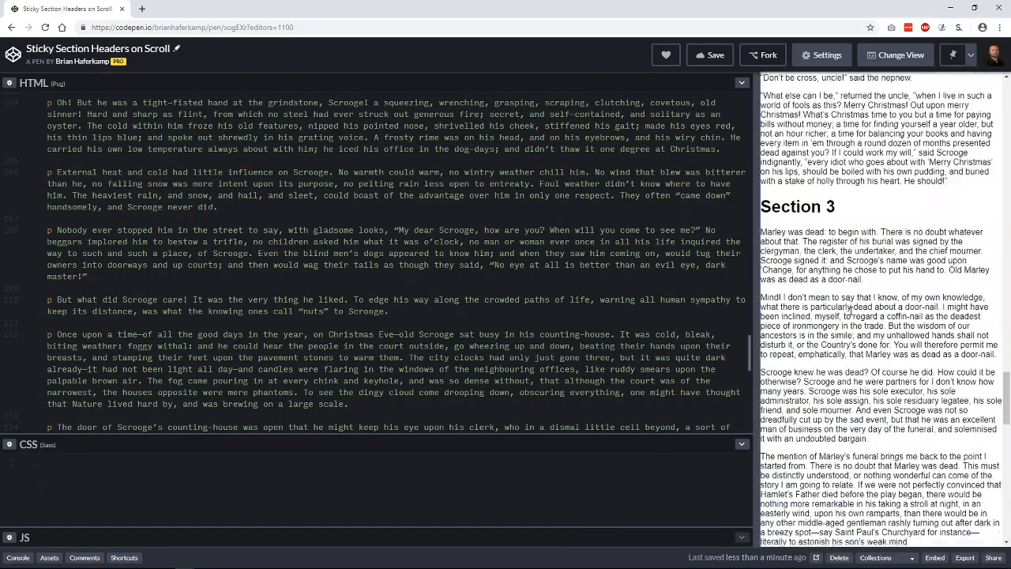
scroll("up", 3)
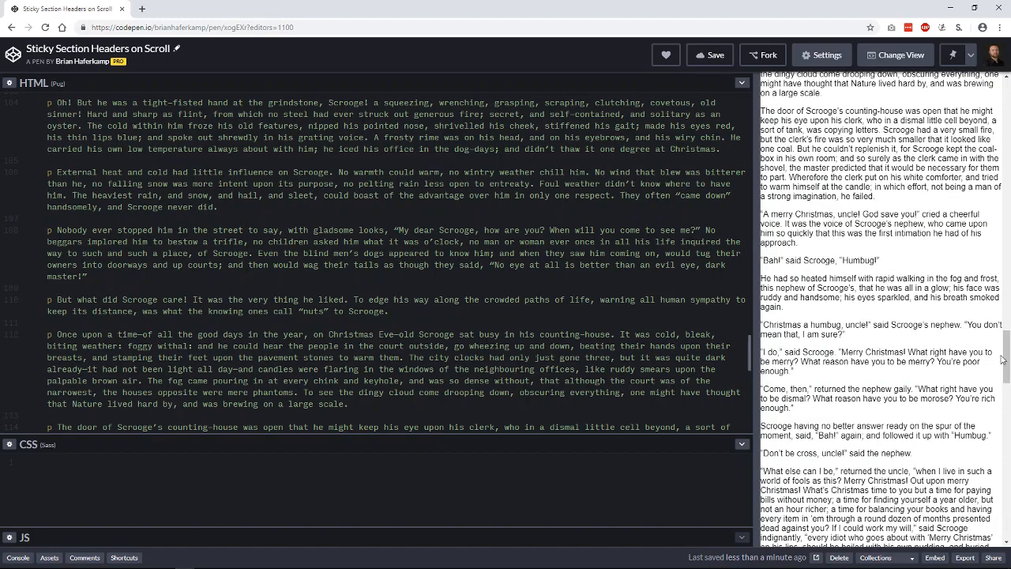
scroll("up", 3)
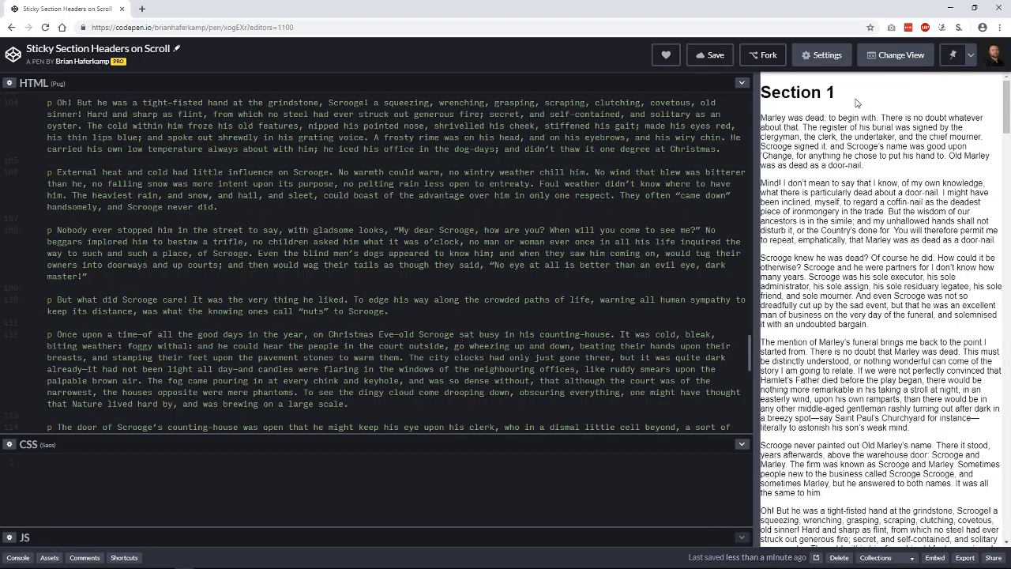
mouse_move(857, 104)
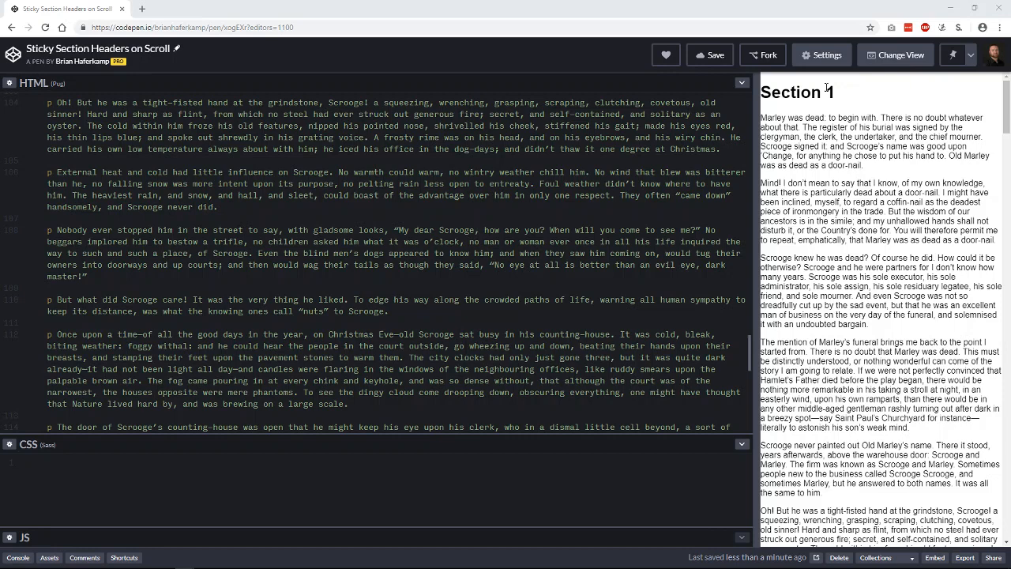
mouse_move(803, 113)
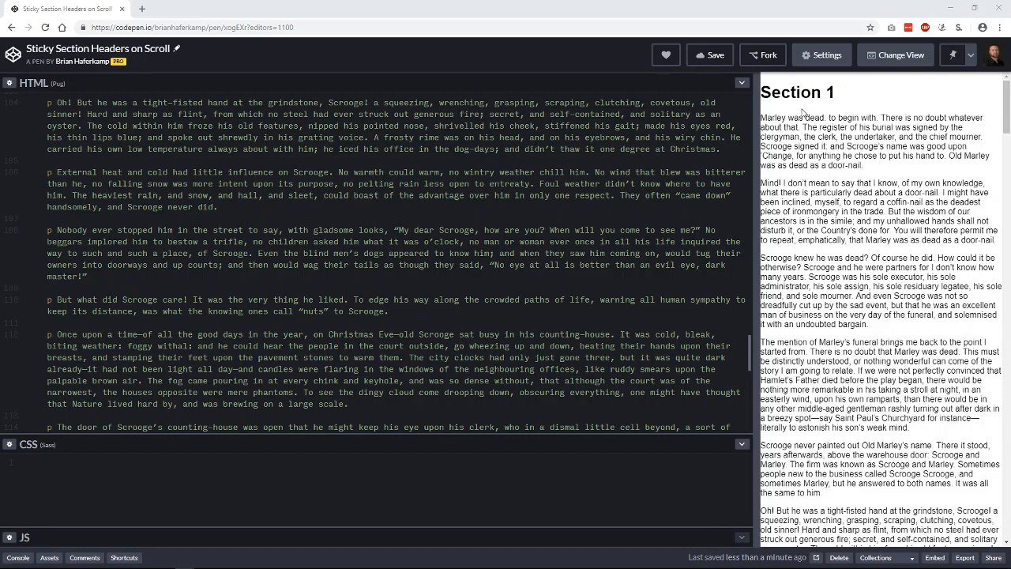
mouse_move(870, 132)
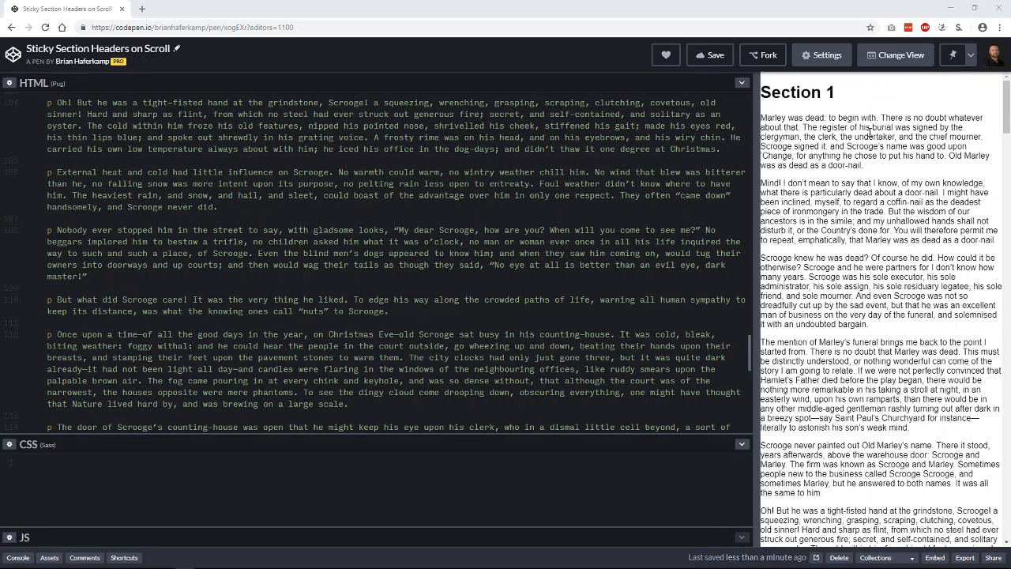
mouse_move(922, 186)
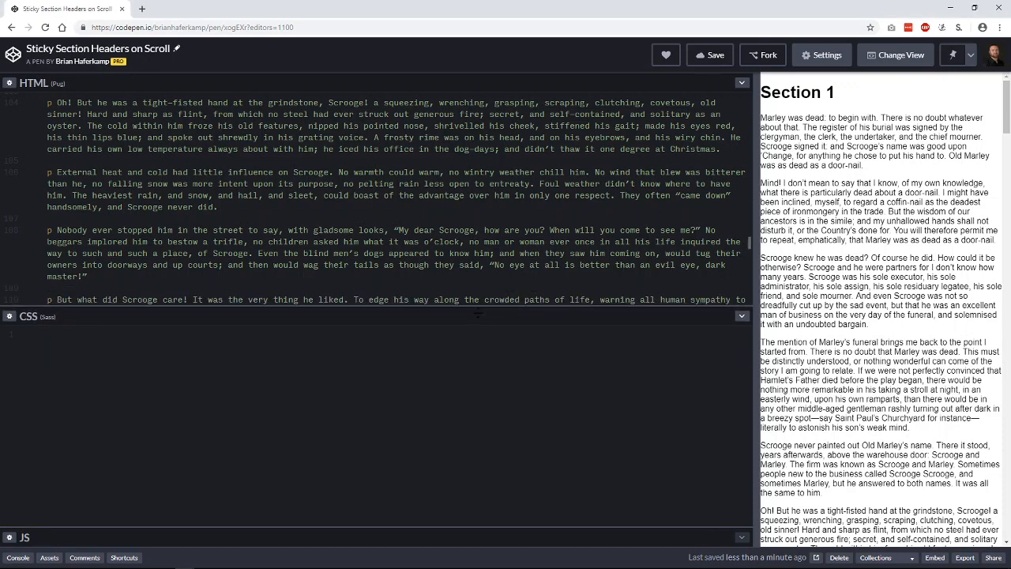
Scroll the Pug markup to show the section structure and place the cursor in the empty CSS editor
scroll("down", 3)
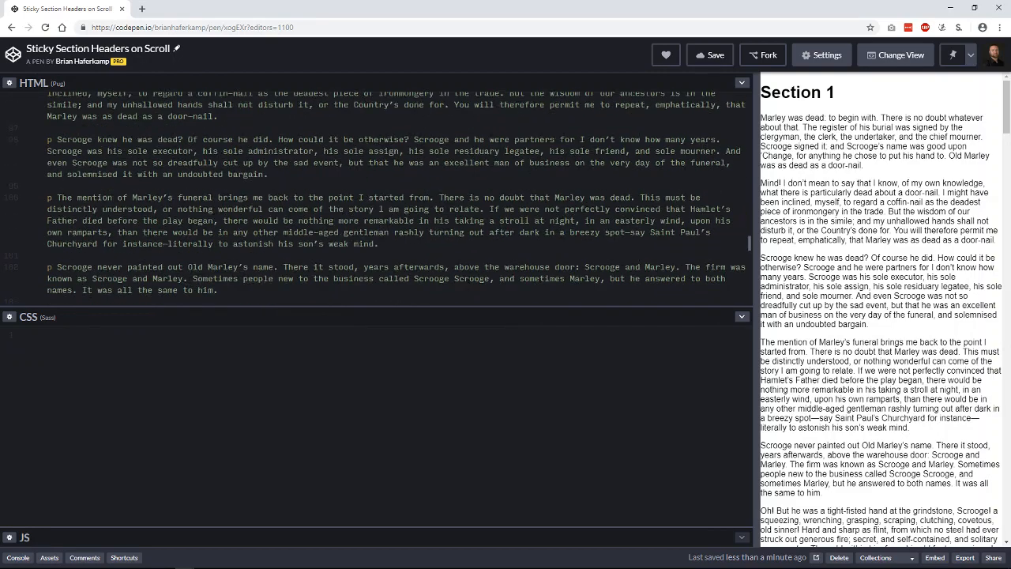
scroll("down", 3)
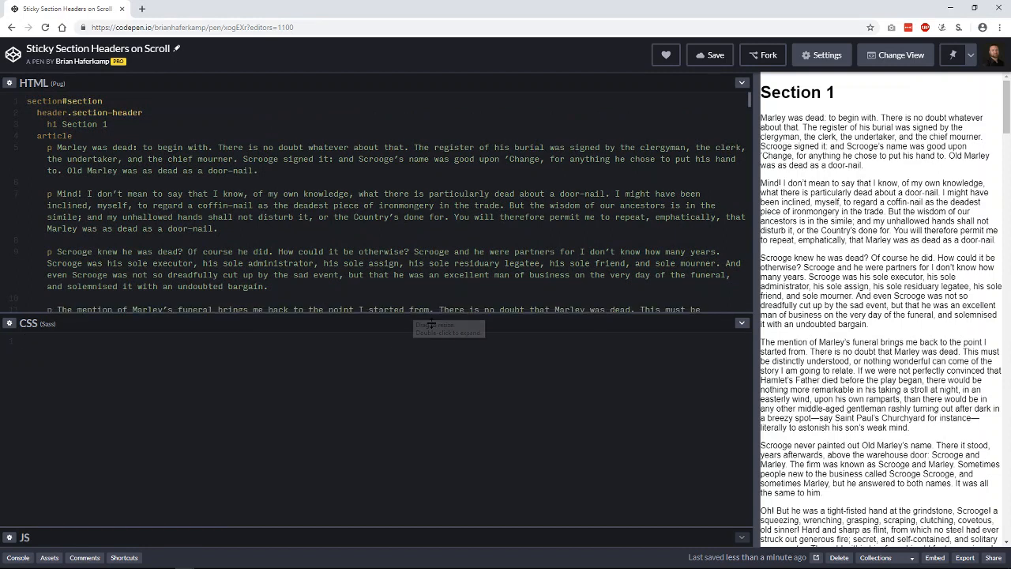
mouse_move(391, 358)
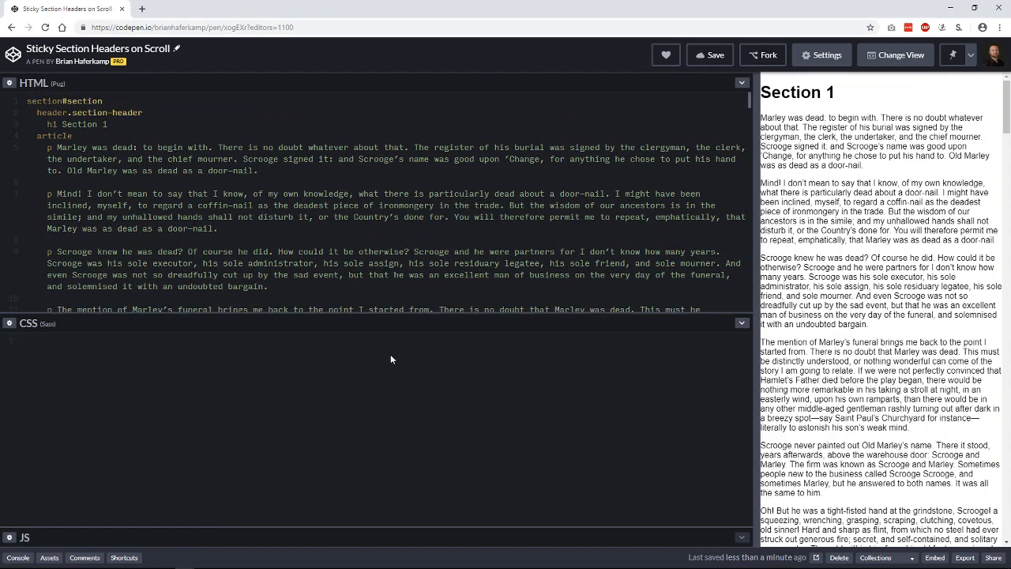
mouse_move(391, 322)
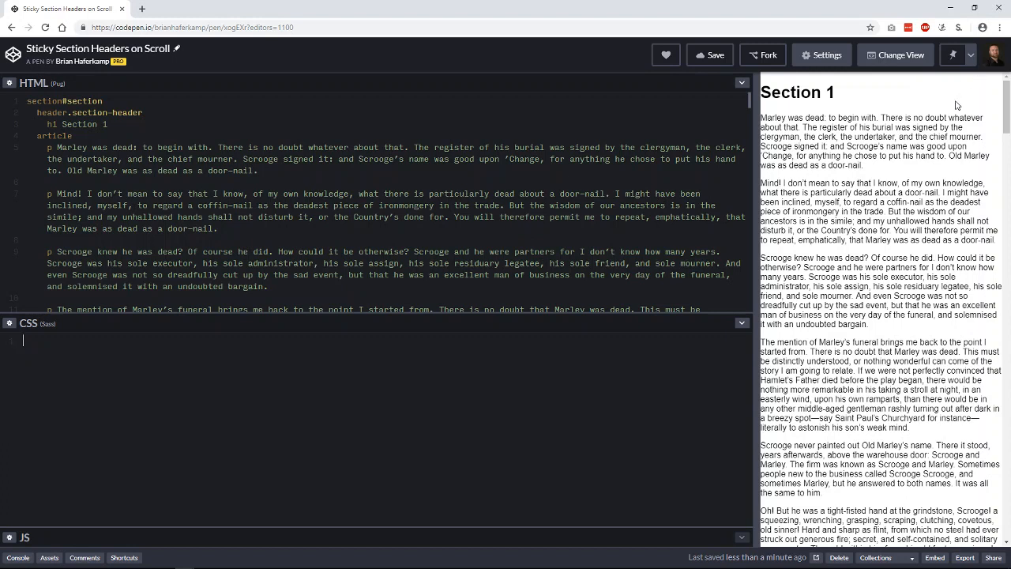
mouse_move(800, 117)
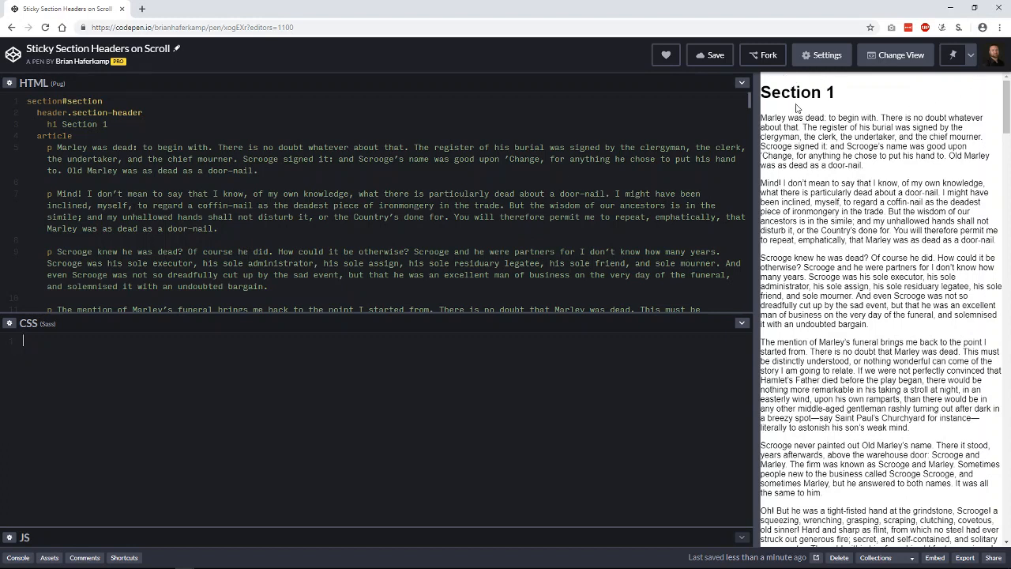
mouse_move(844, 100)
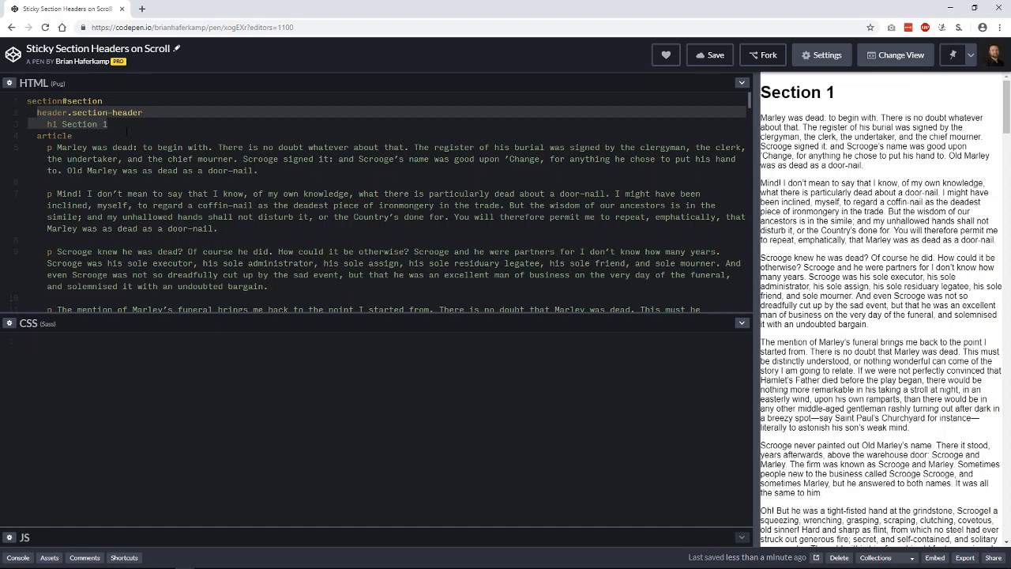
left_click(108, 124)
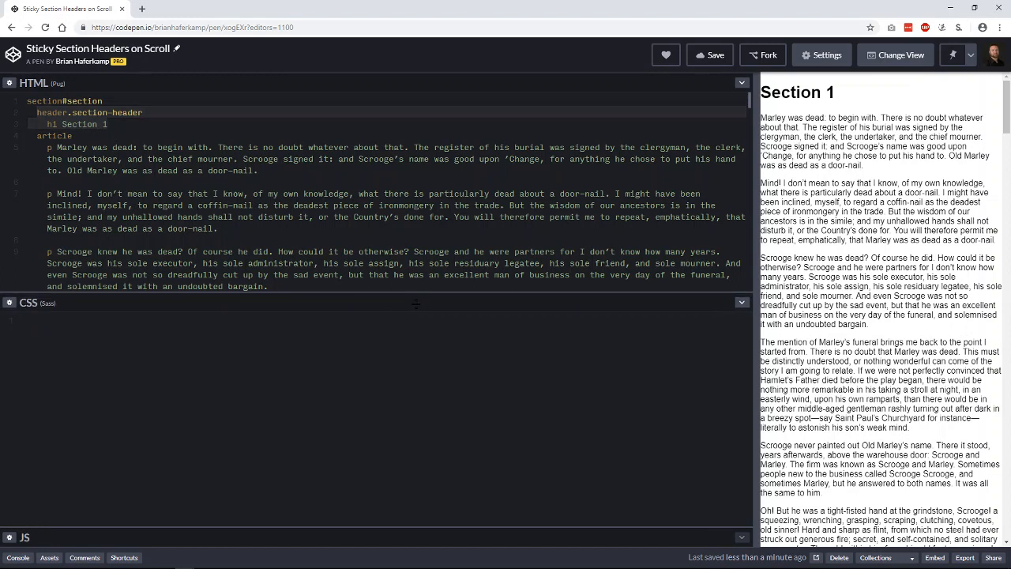
mouse_move(387, 352)
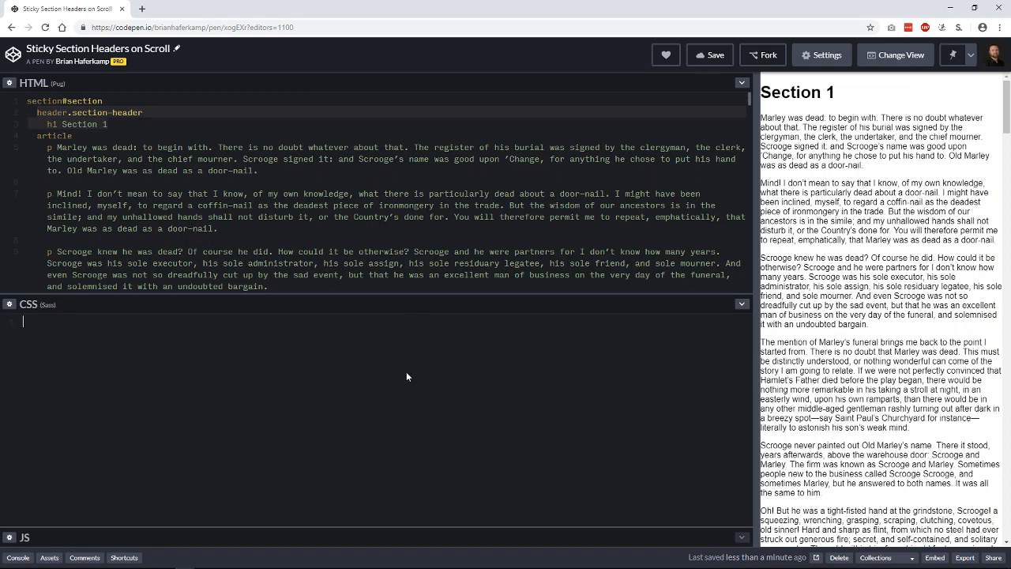
mouse_move(412, 359)
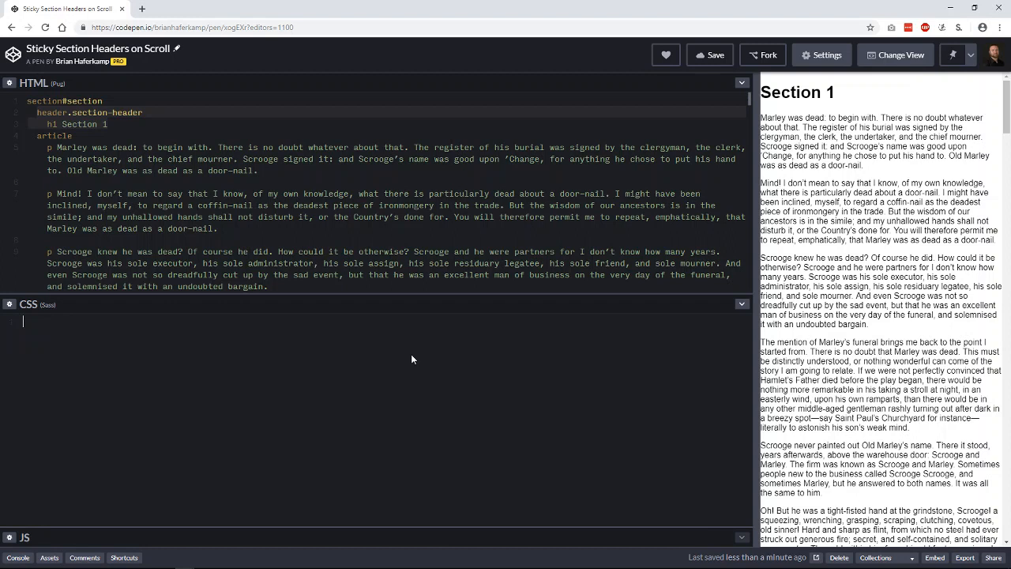
Add a .section-header rule with background #444, padding 1rem, and a nested h1 with margin 0
type(".sect")
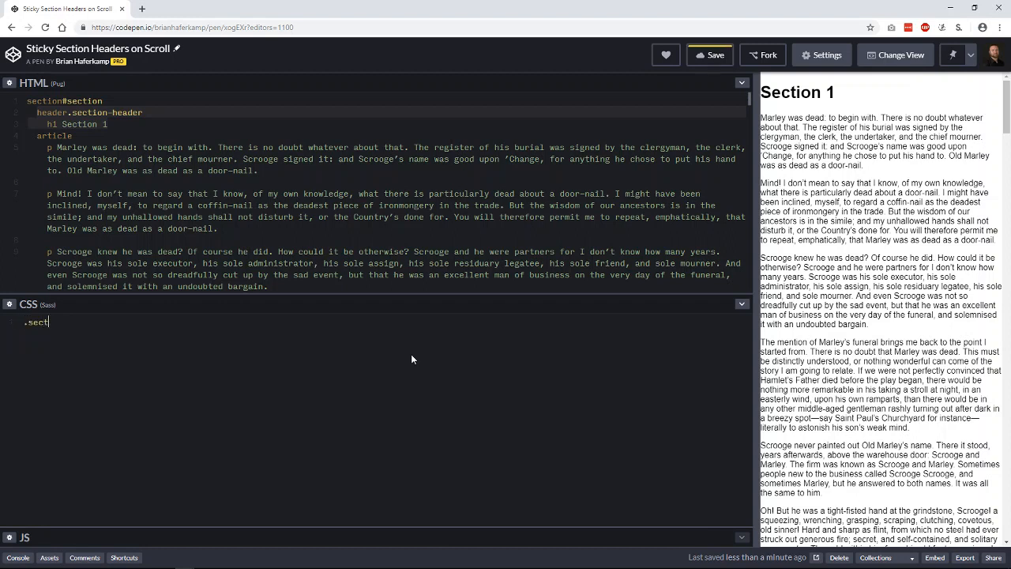
type("ion-header")
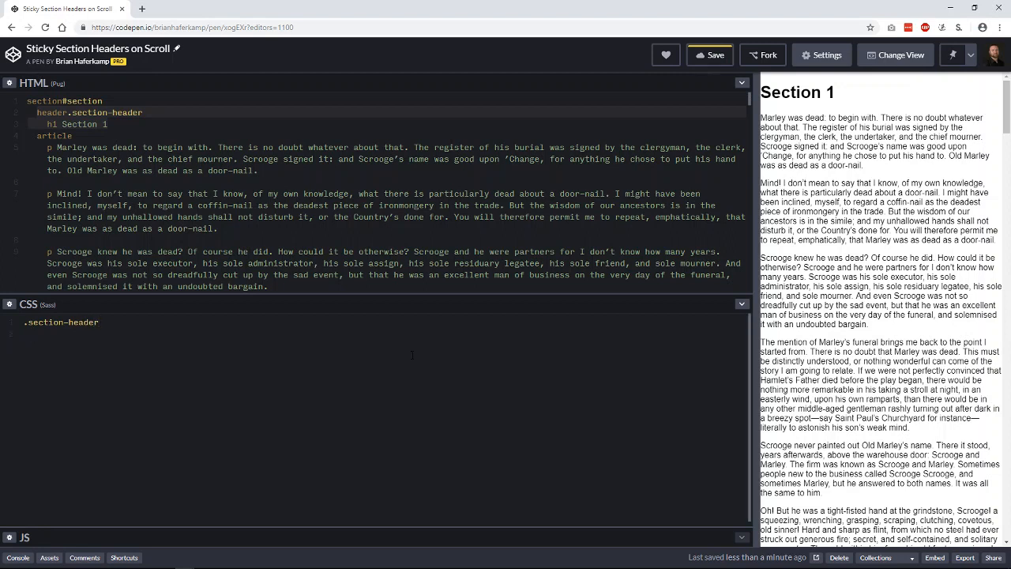
type("backgro")
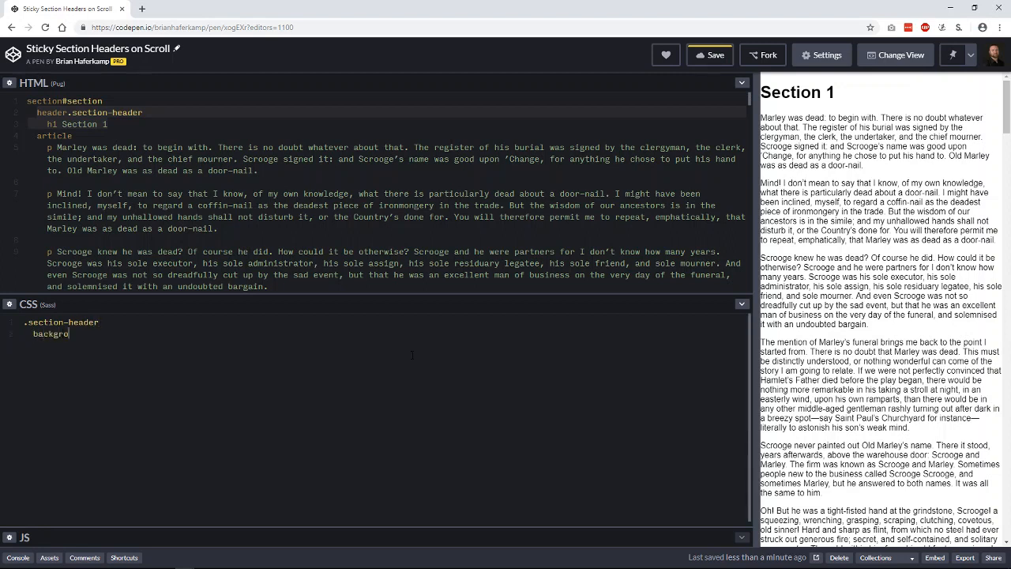
type("und: #444")
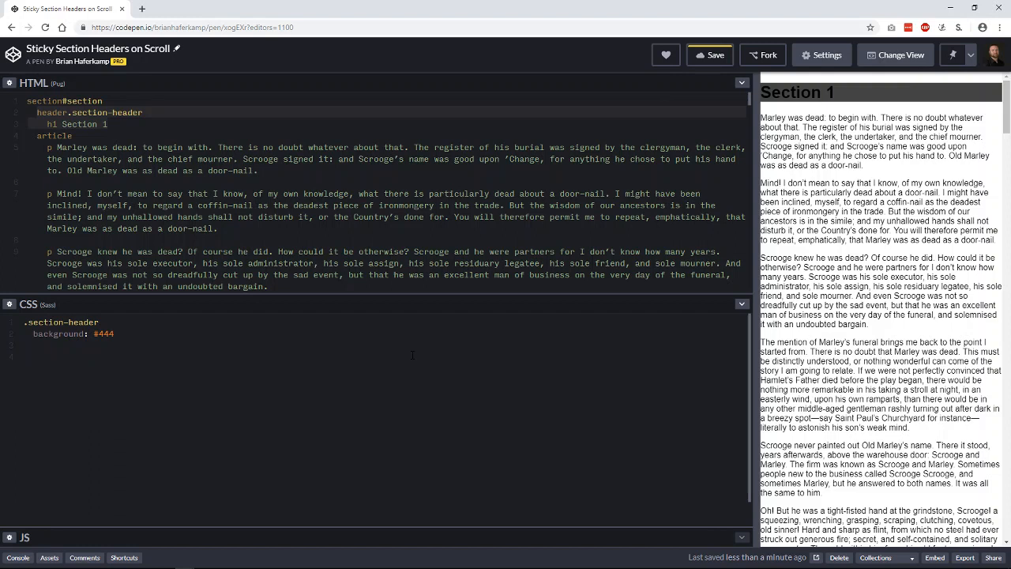
type("p")
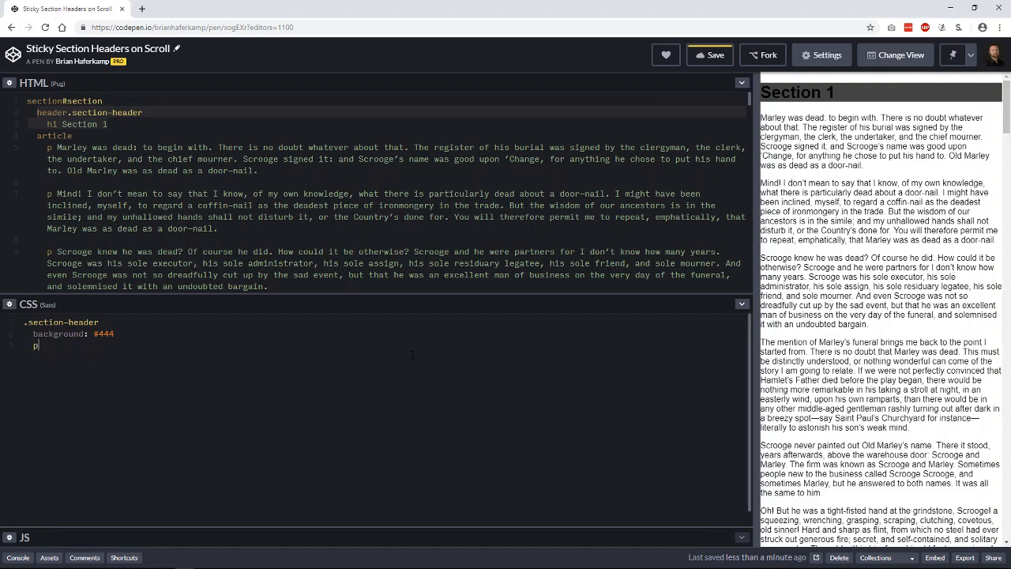
type("adding: 1rem")
type("h1")
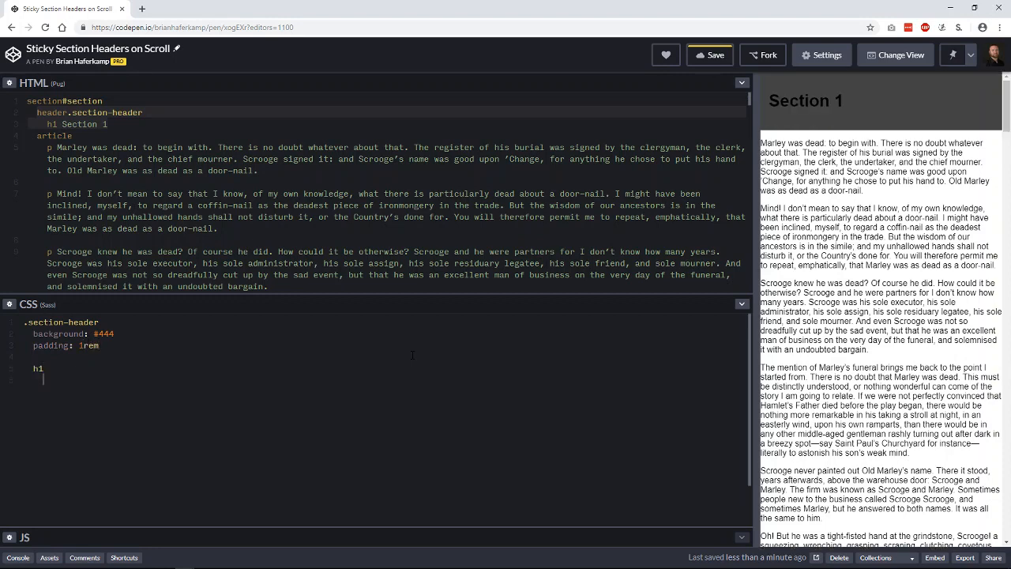
type("margin: 0")
type("color: #fff")
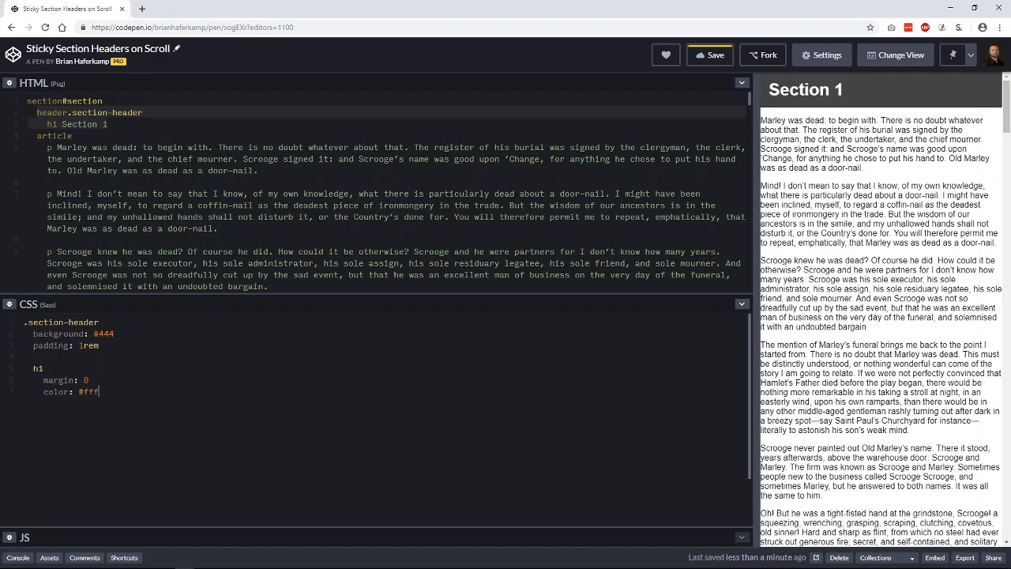
scroll("down", 3)
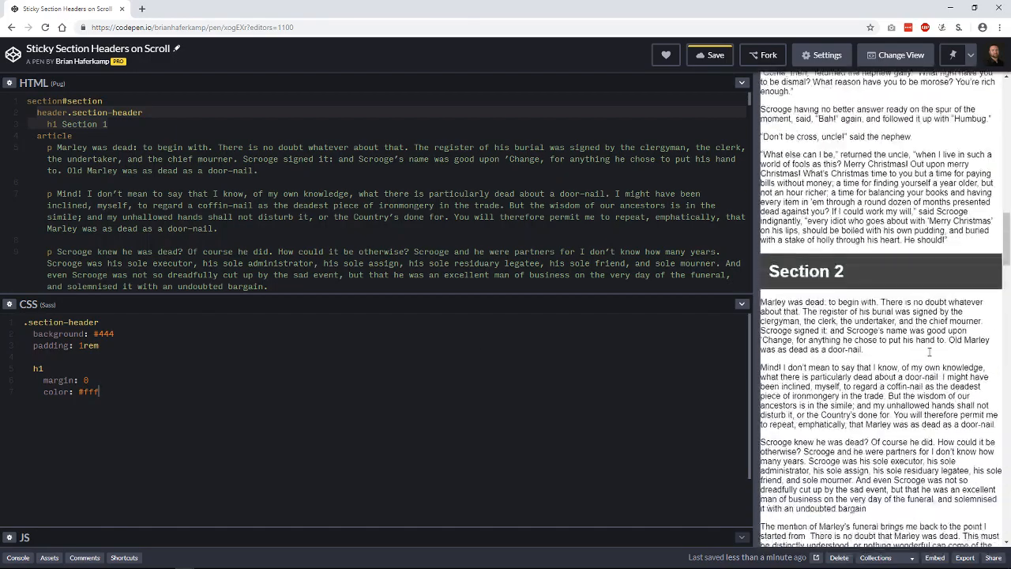
scroll("down", 3)
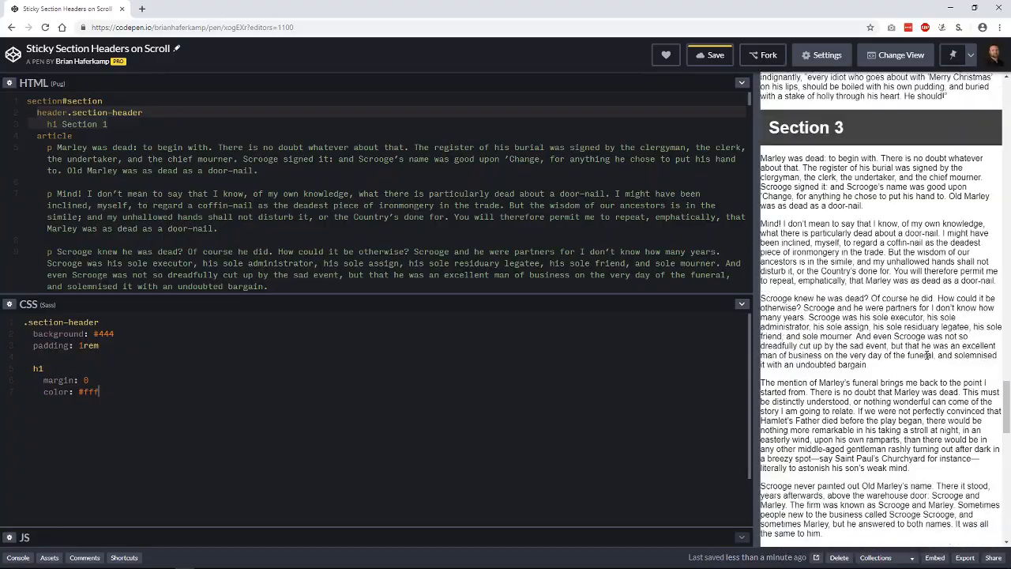
scroll("down", 3)
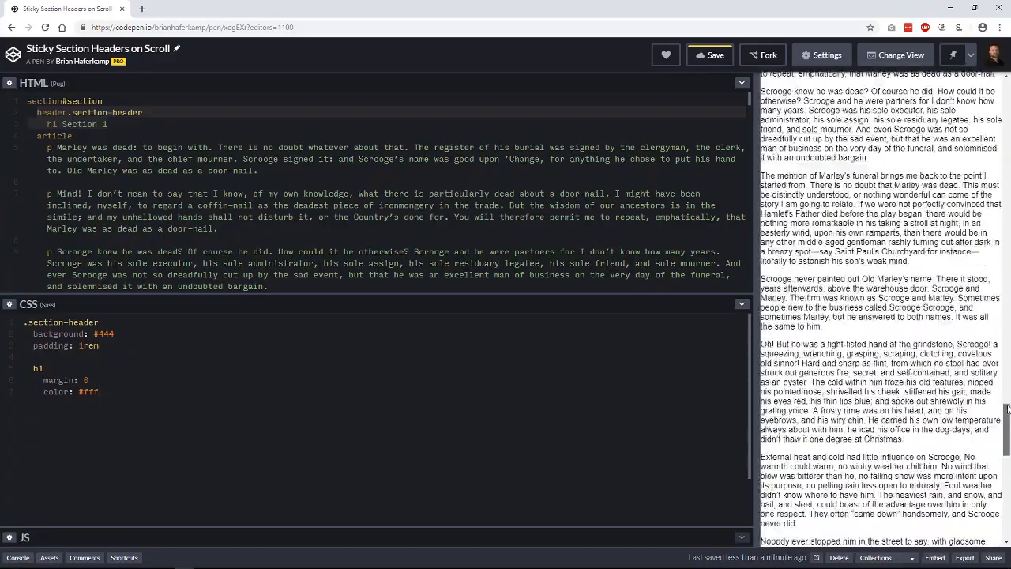
scroll("up", 3)
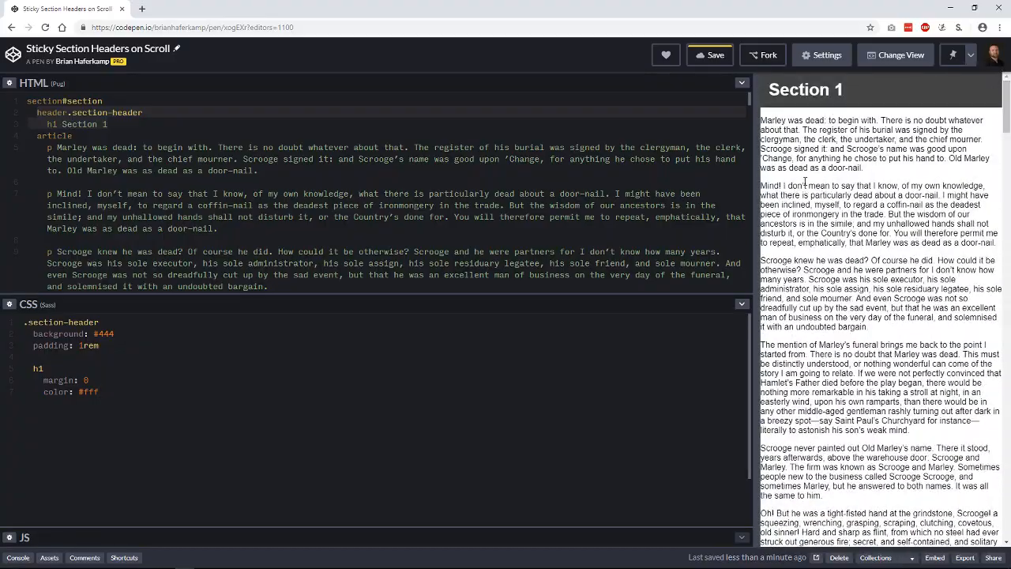
left_click(710, 54)
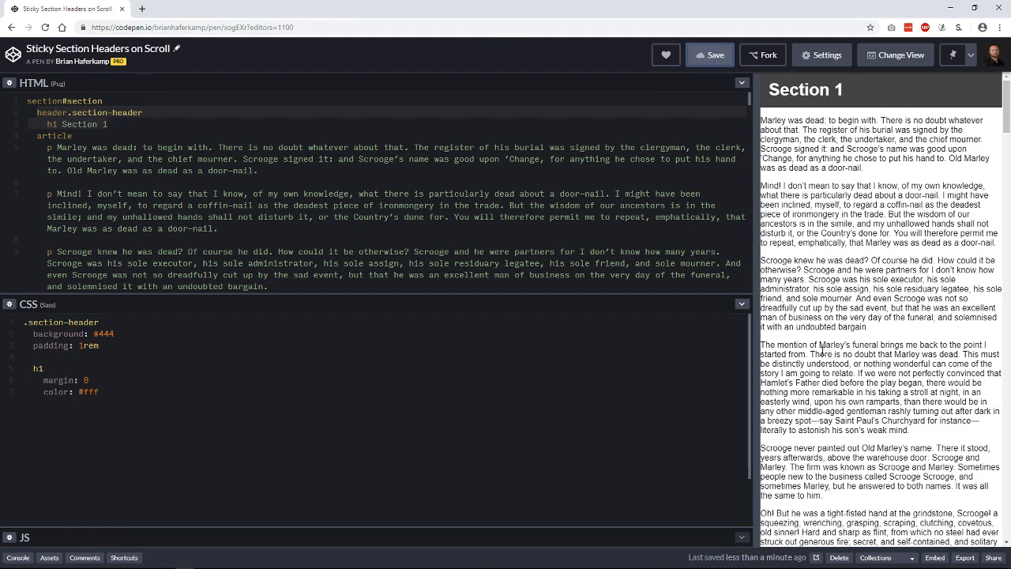
scroll("down", 3)
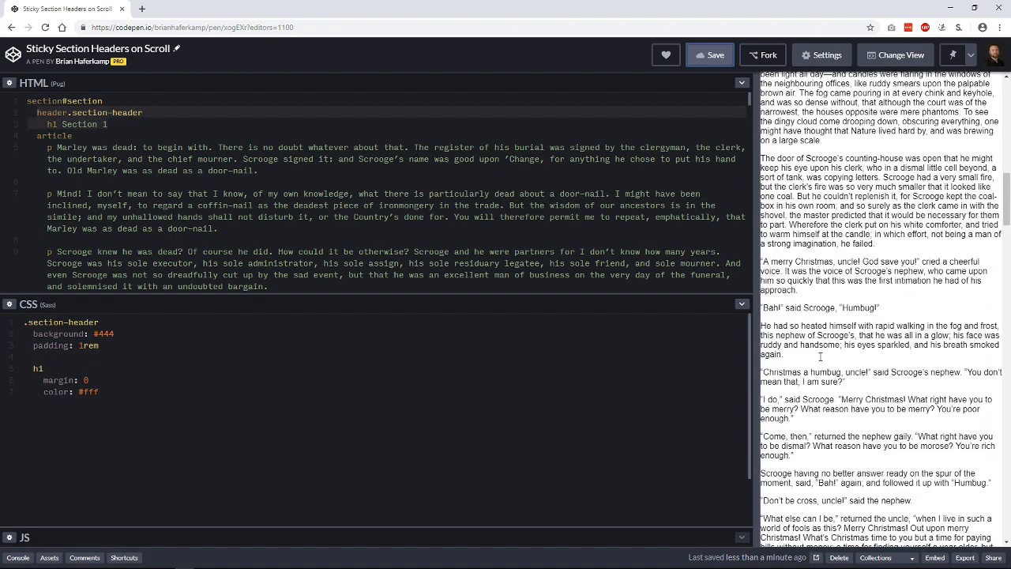
scroll("down", 3)
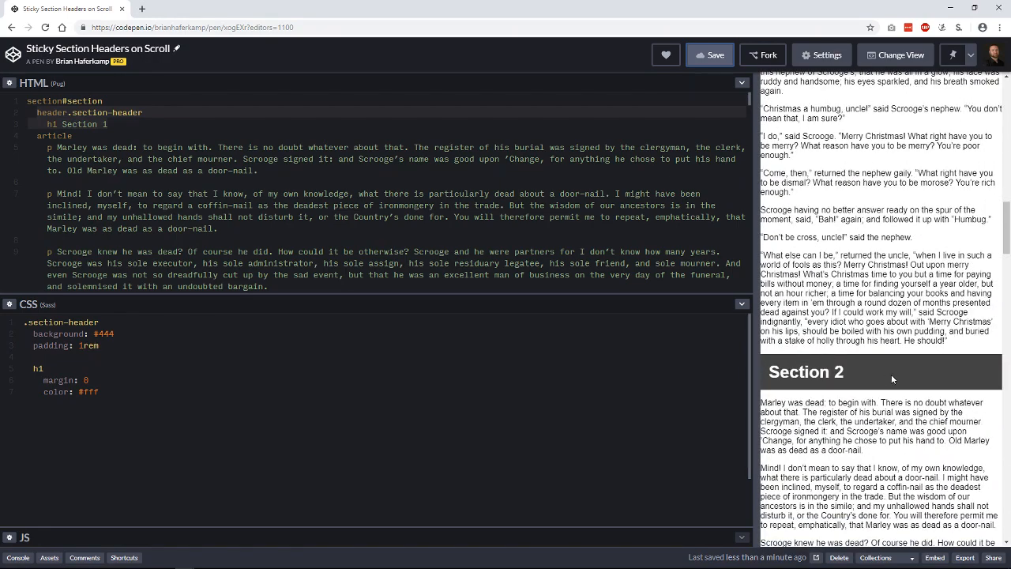
scroll("down", 3)
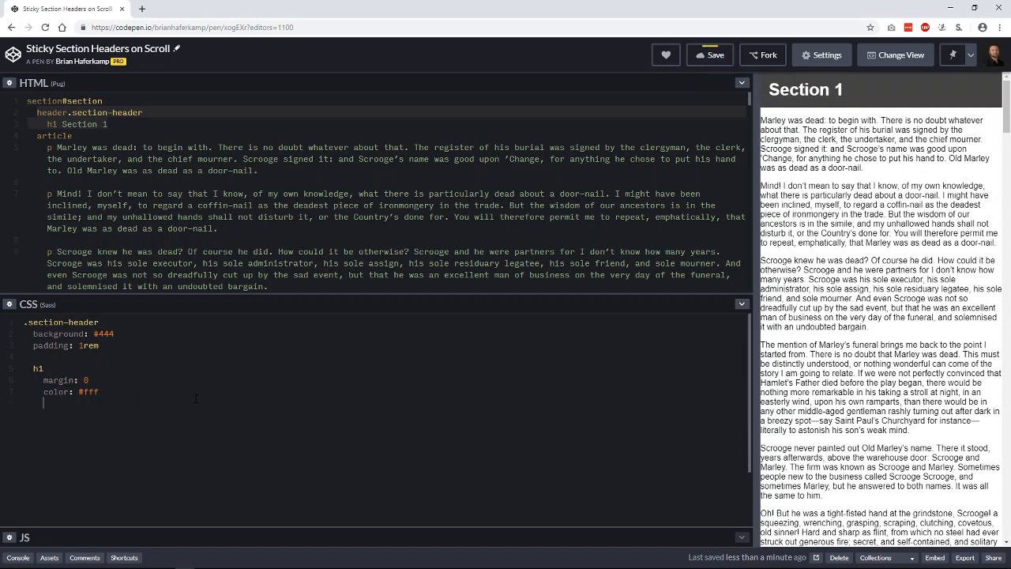
Add an article rule with 1.5rem padding, 700px max-width and auto margin
type("art1")
type("ma")
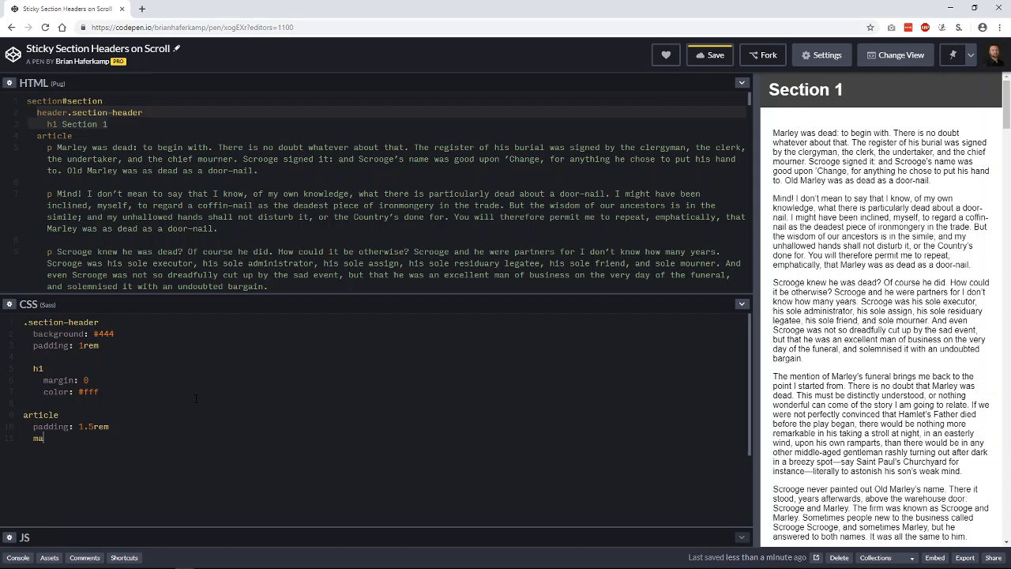
type("x-wi")
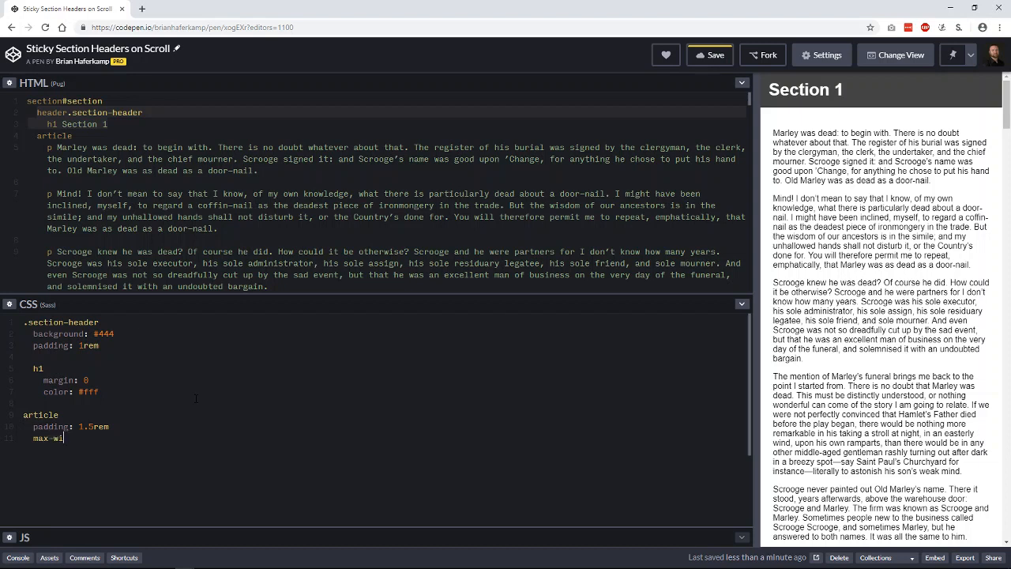
type("dth: 700p")
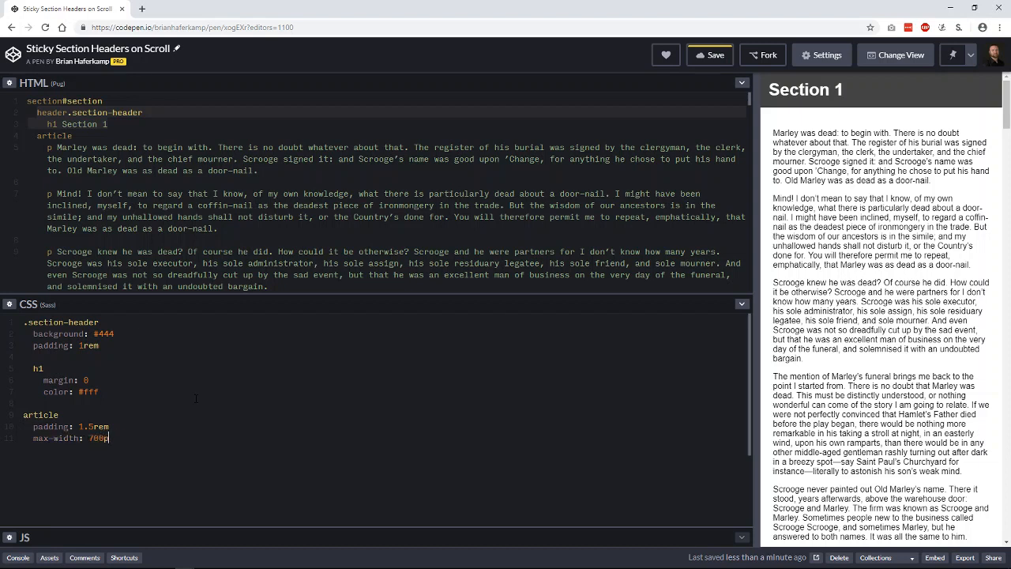
type("margin: auto")
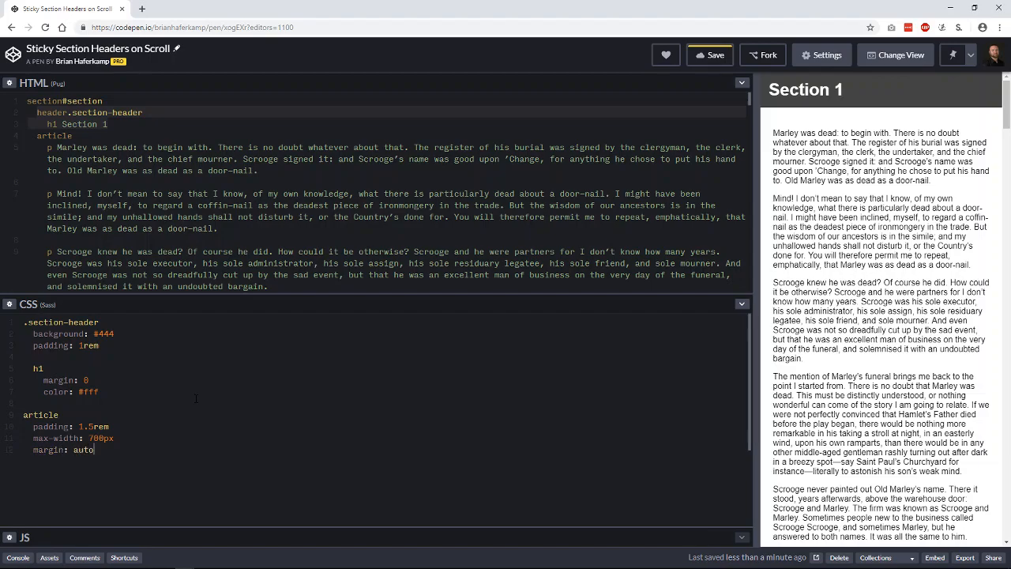
mouse_move(755, 369)
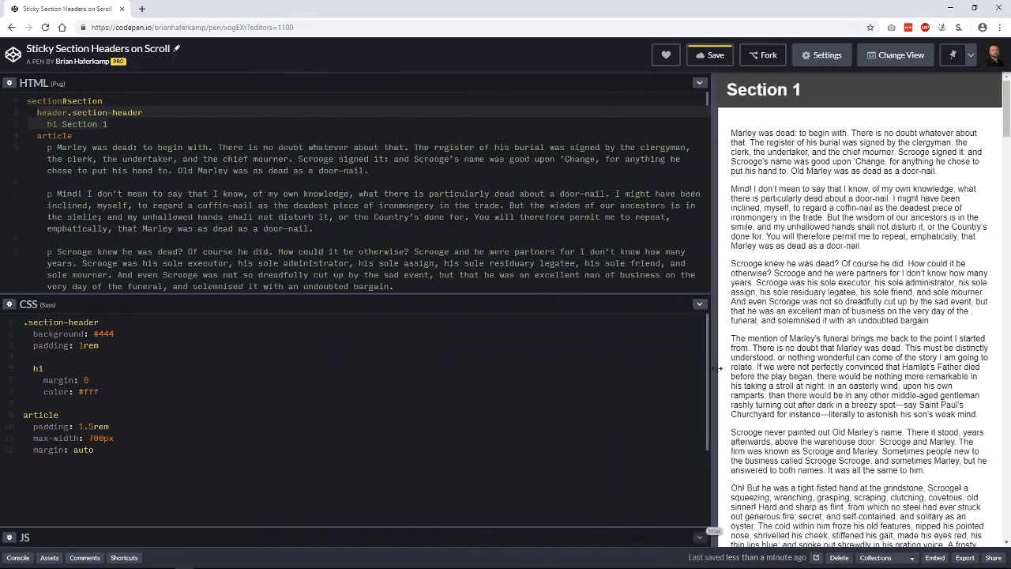
Scroll the preview down to Section 2 and save the pen
scroll("down", 3)
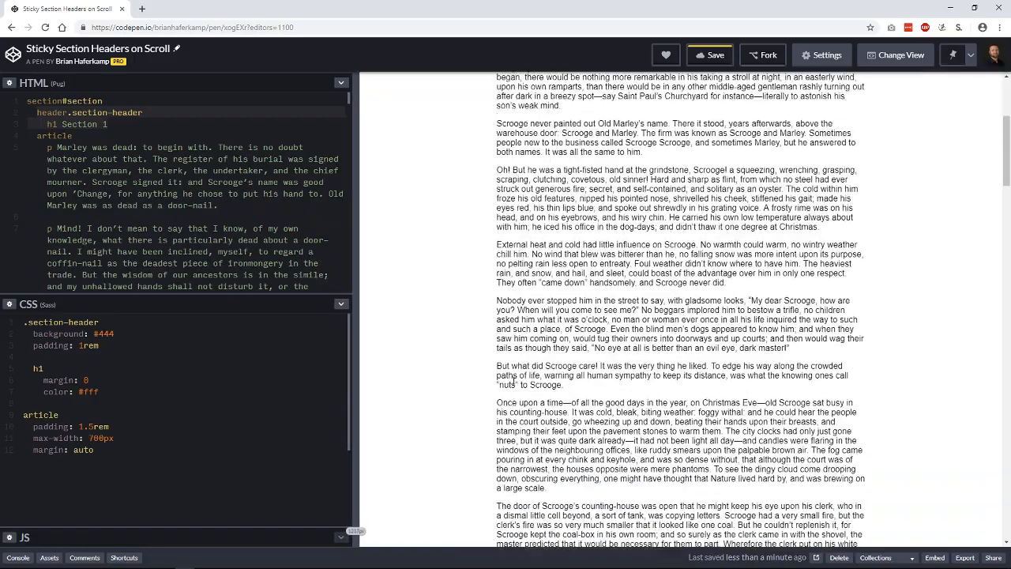
scroll("down", 3)
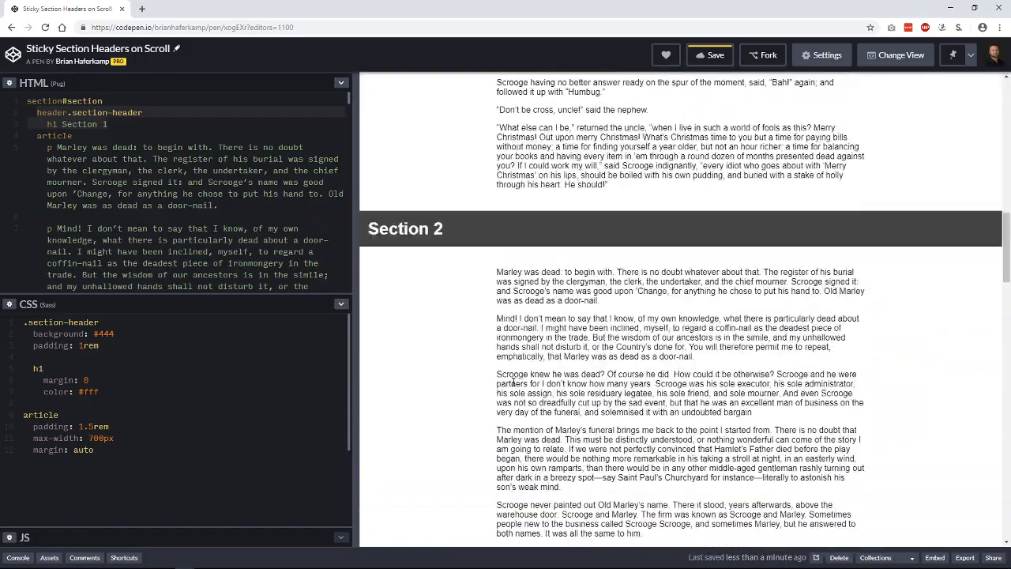
left_click(710, 55)
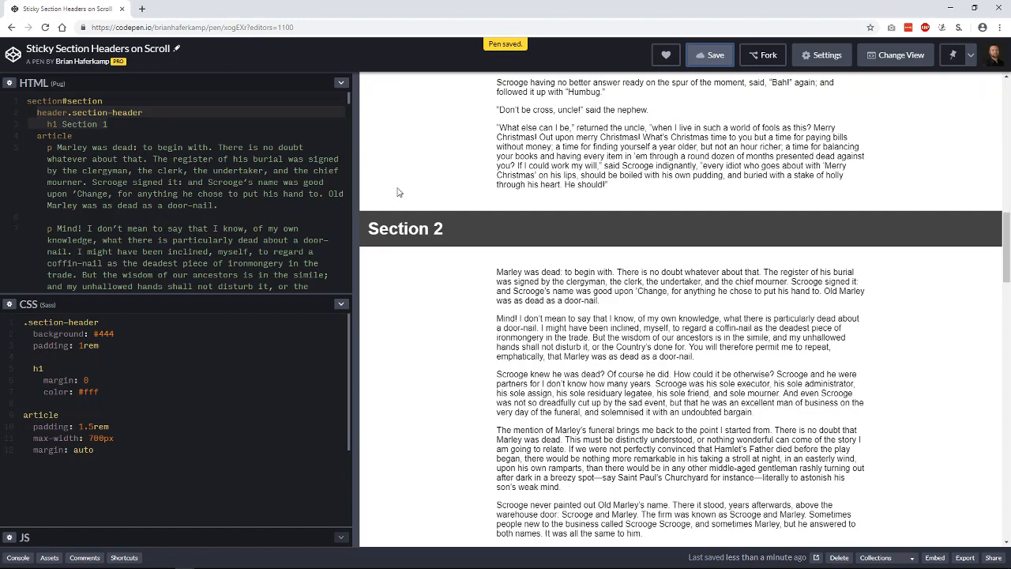
mouse_move(553, 242)
type("#")
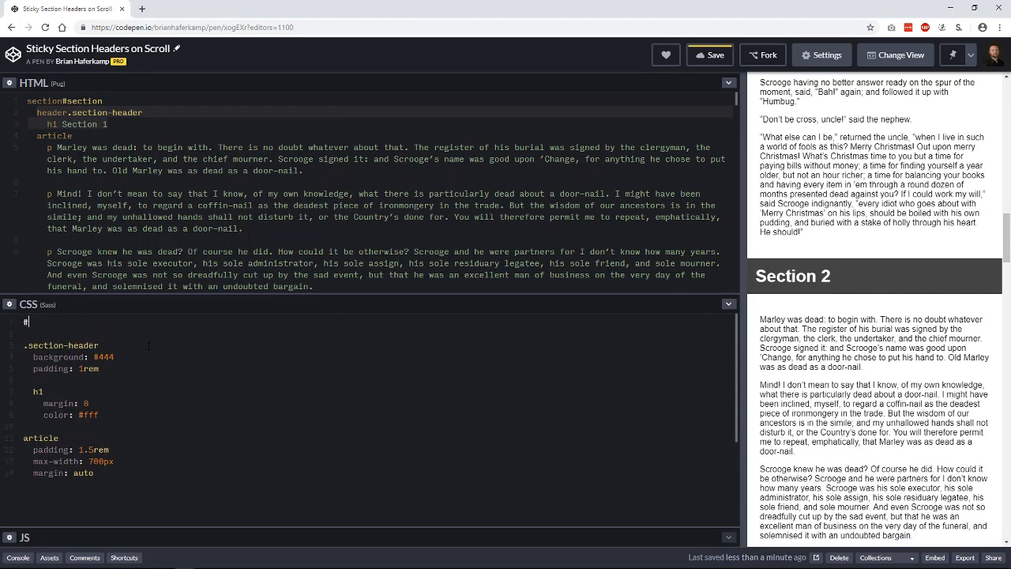
Try a #section rule with 1000px max-width and auto margin, then select its value to remove it
type("section")
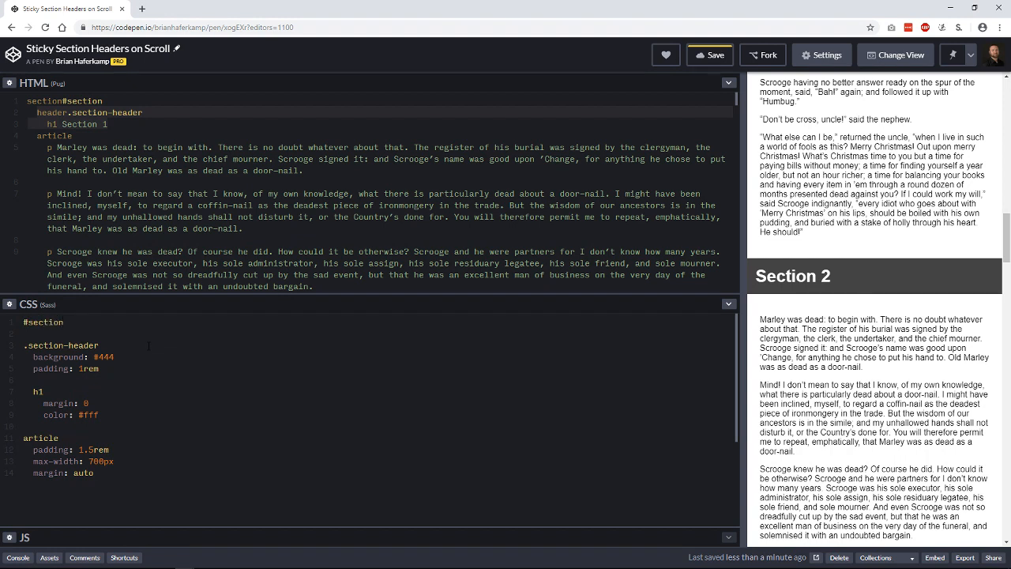
type("max-width: 1200px")
type("margin: auto")
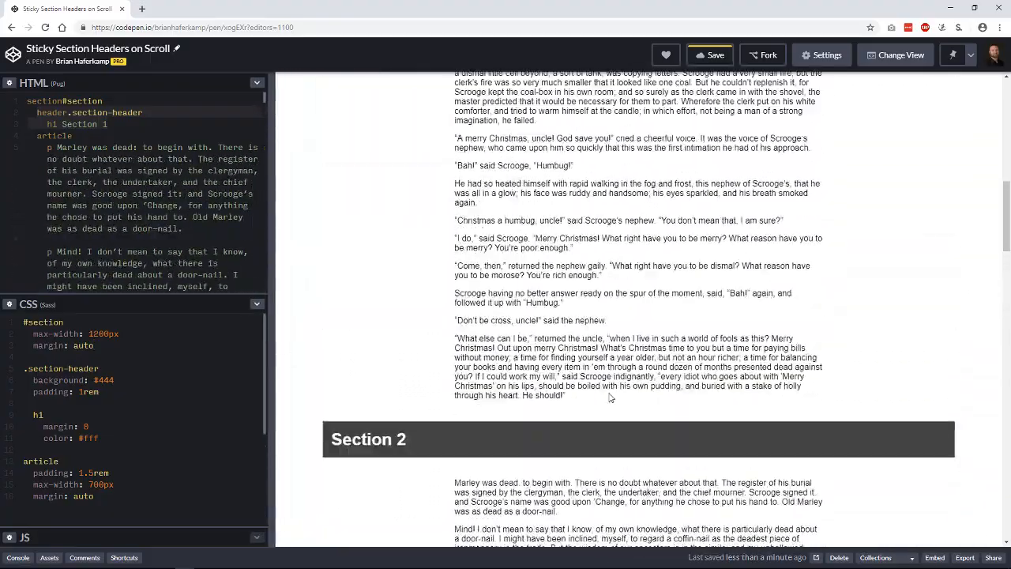
scroll("up", 3)
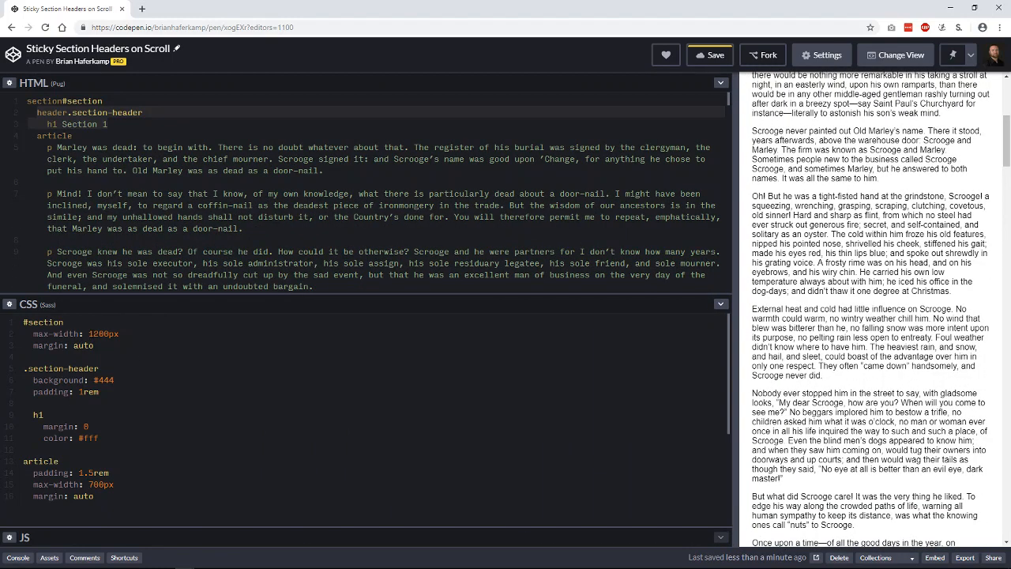
double_click(102, 334)
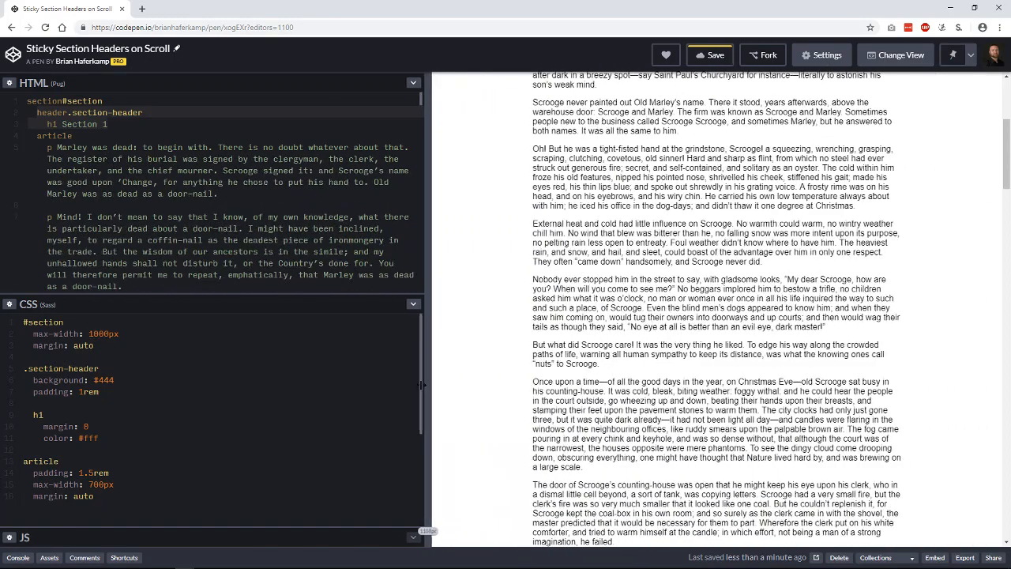
scroll("up", 3)
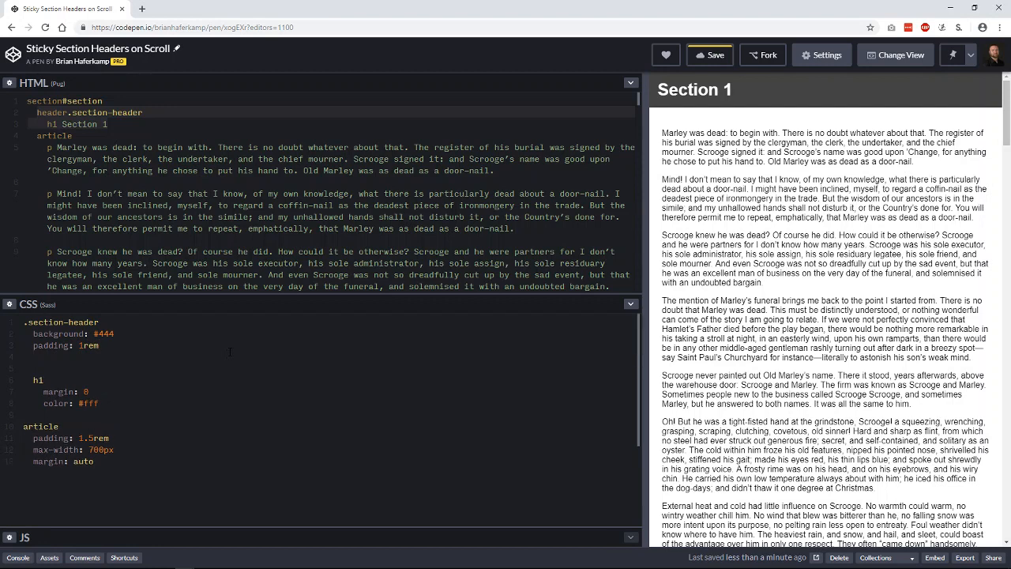
Add position: sticky to .section-header and scroll the preview to test it
type("position:")
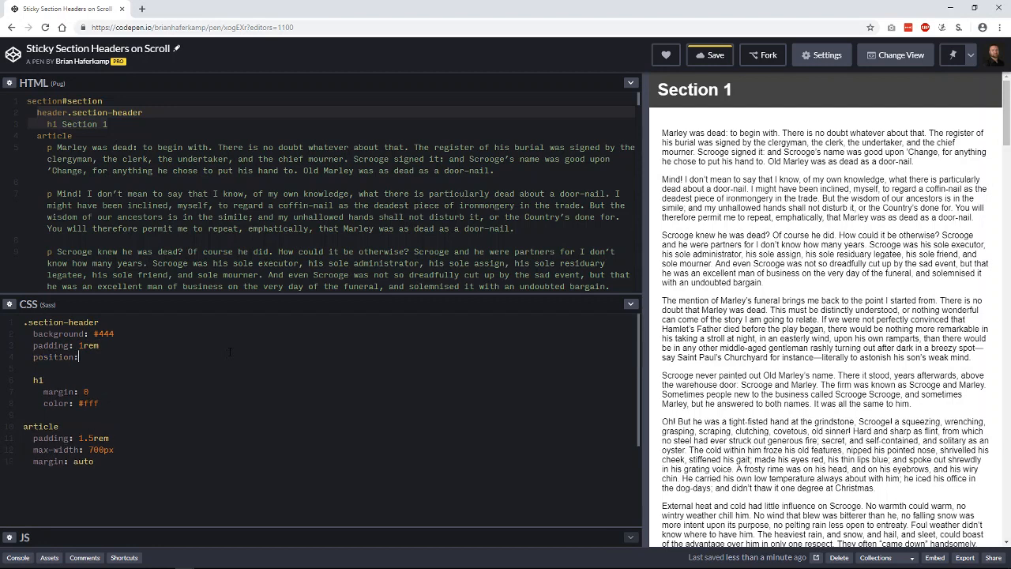
type("sticky")
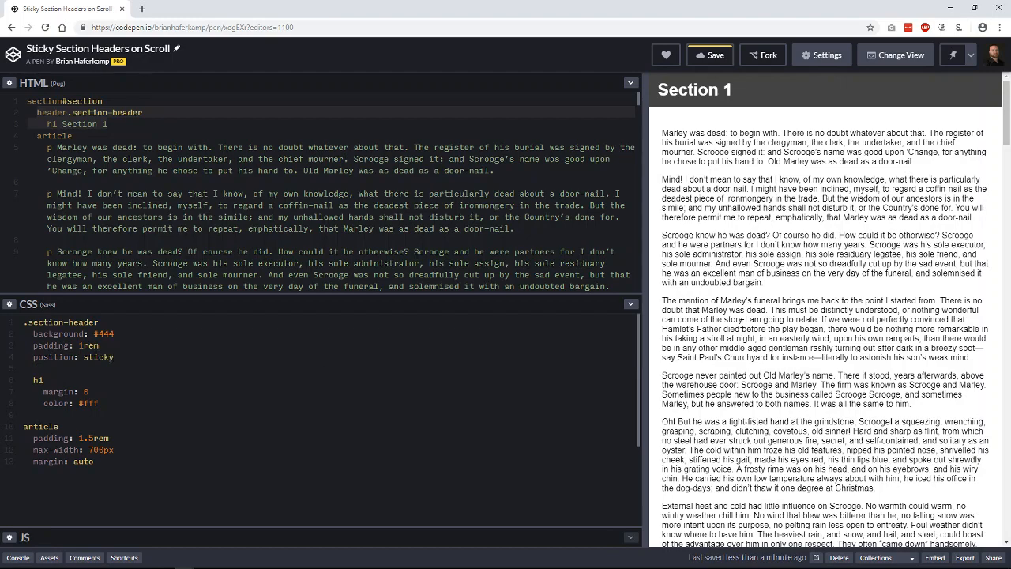
scroll("down", 3)
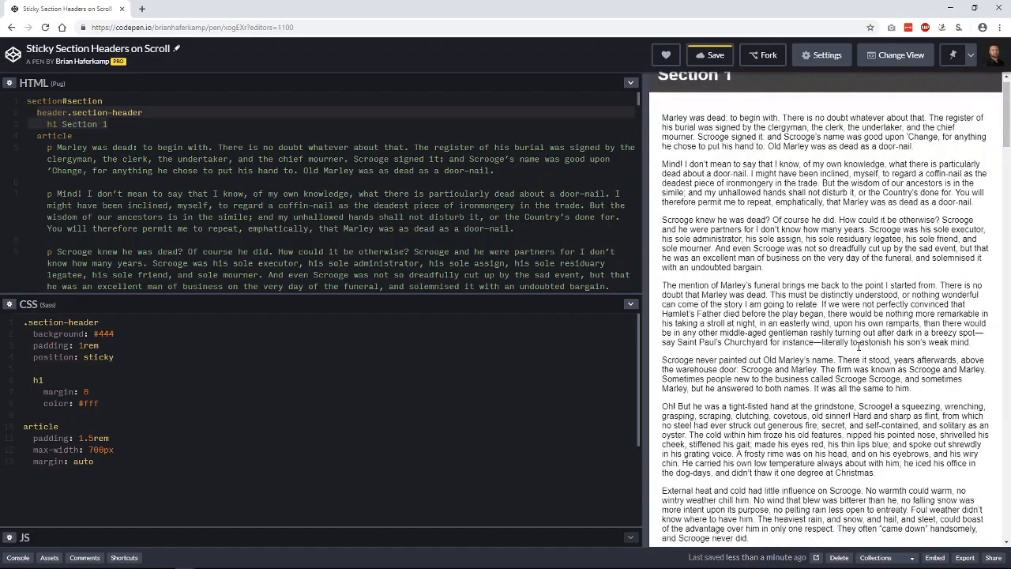
scroll("down", 3)
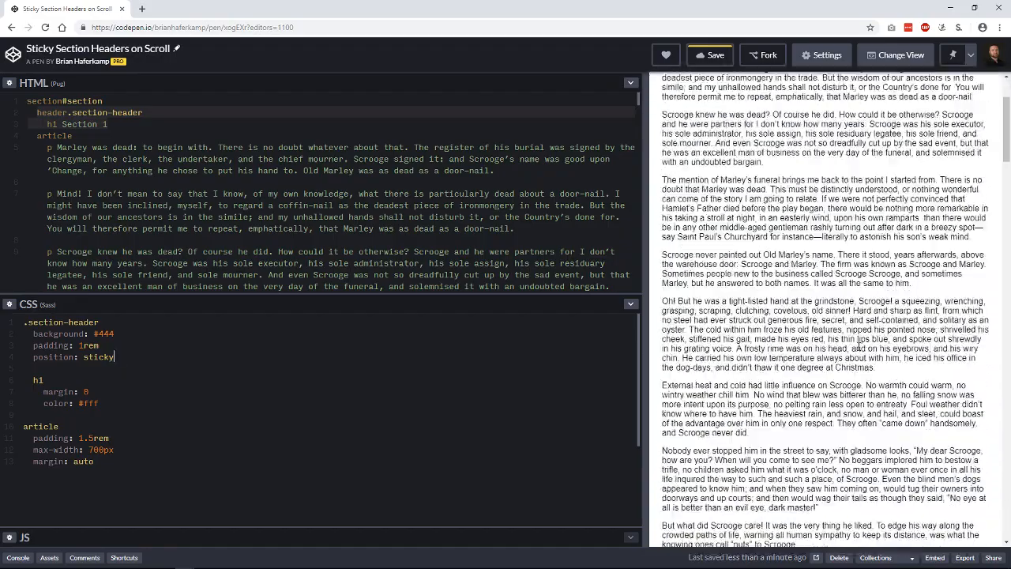
scroll("up", 3)
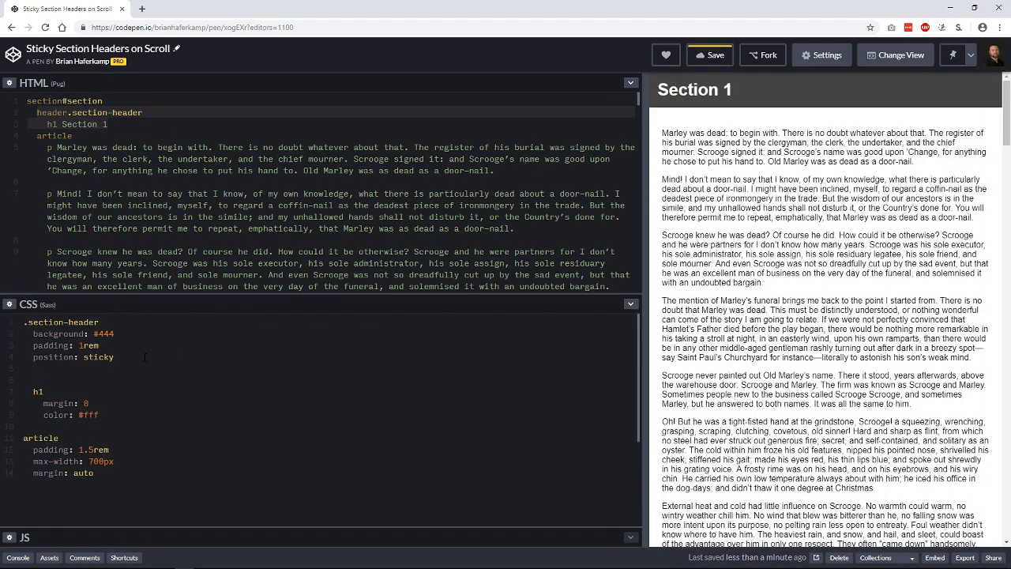
Add a top offset to .section-header, test it by scrolling, then set it to 1rem
type("top: 0")
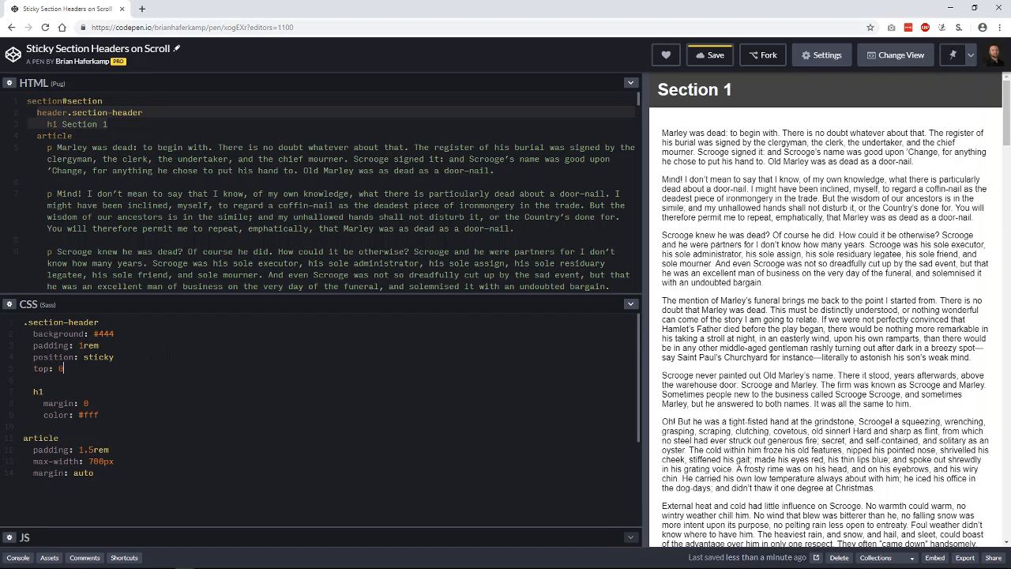
mouse_move(788, 78)
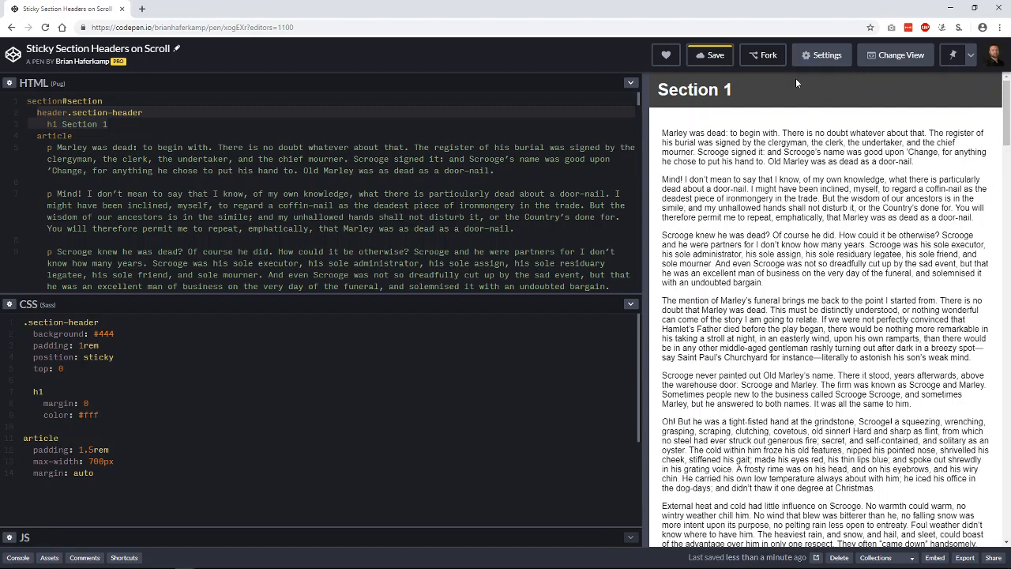
mouse_move(786, 148)
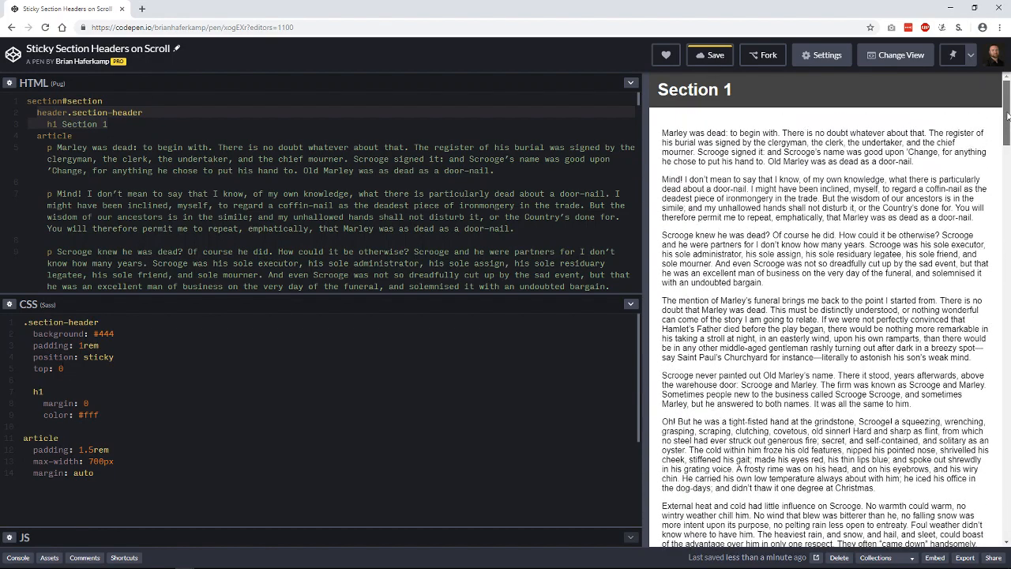
scroll("down", 3)
type("// ")
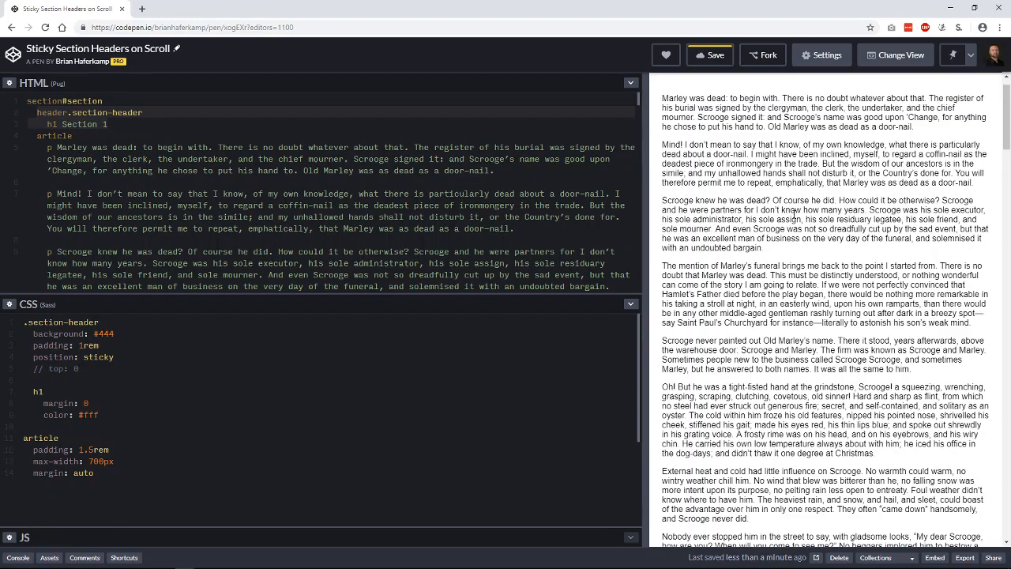
scroll("down", 3)
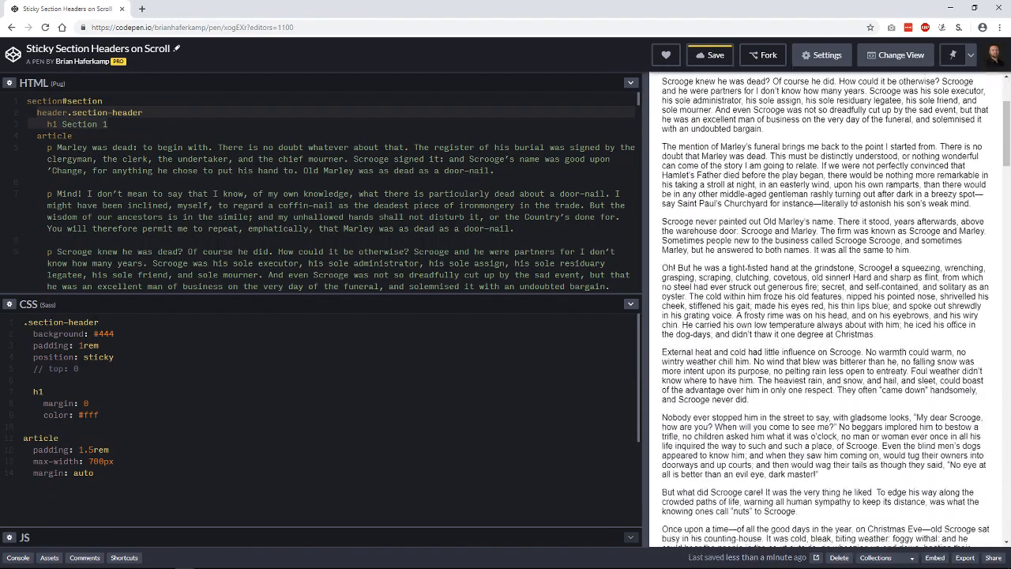
scroll("up", 3)
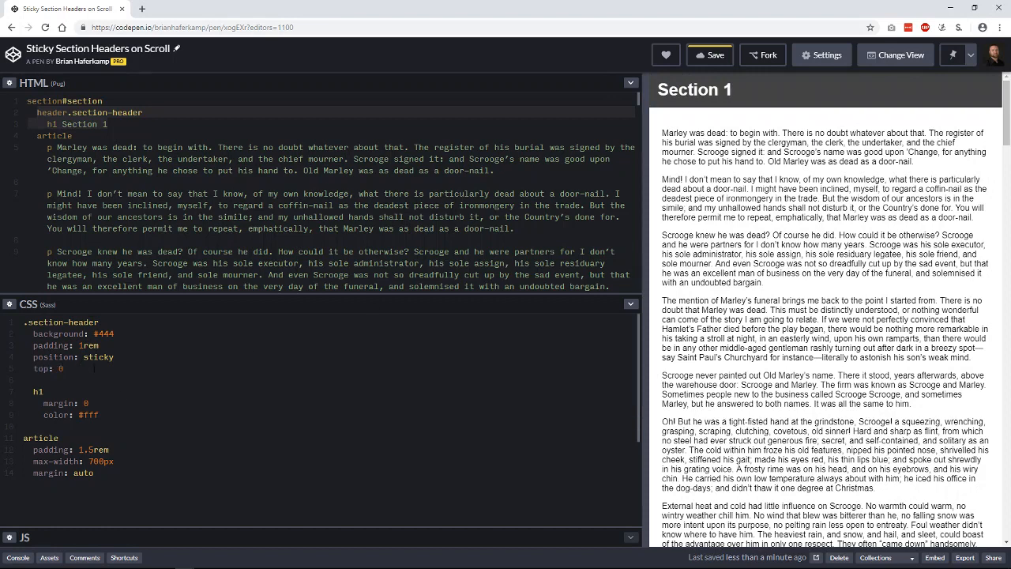
type("1rem")
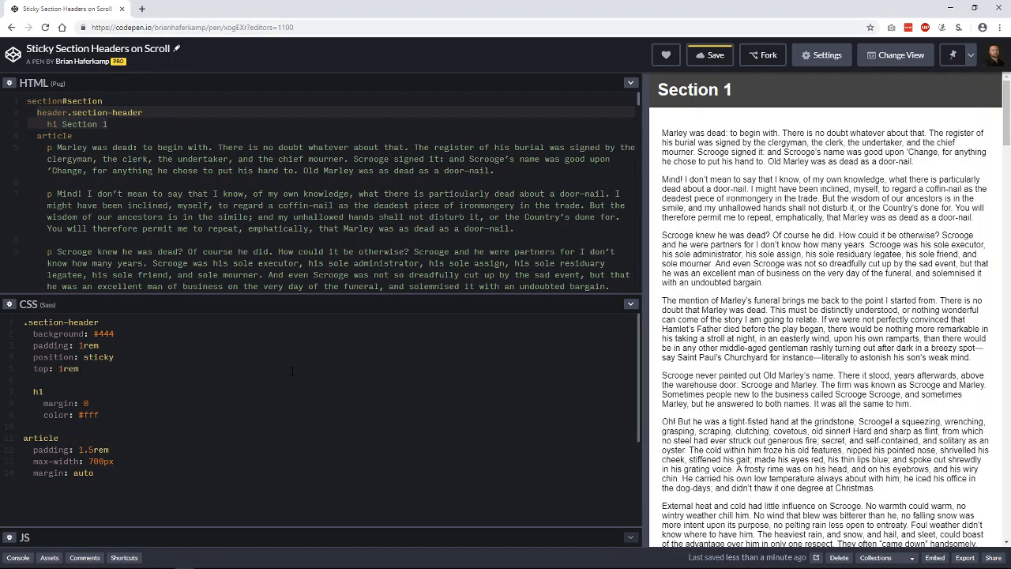
Change the header's top offset to 200px and scroll the preview to check it
scroll("down", 3)
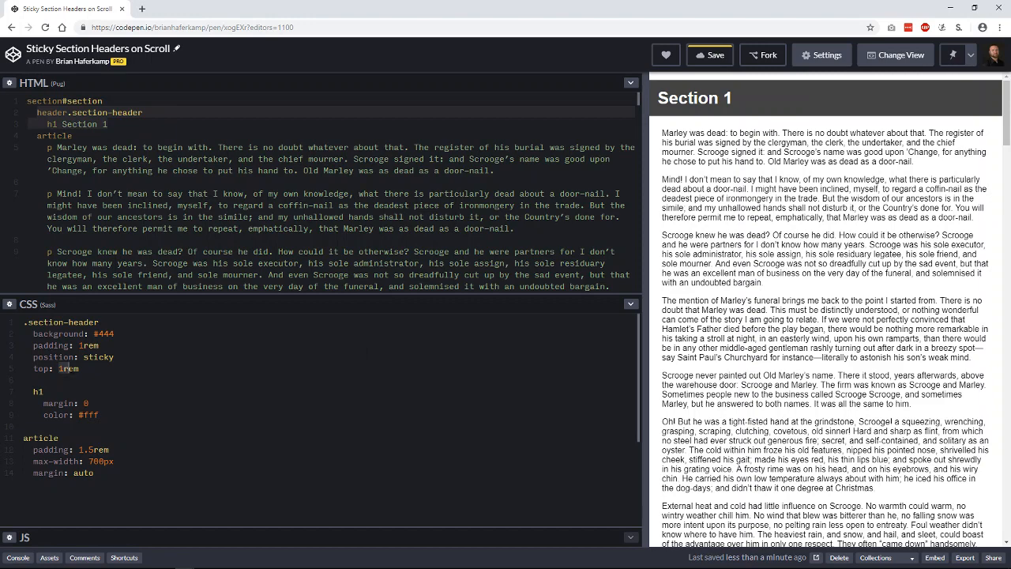
type("200px")
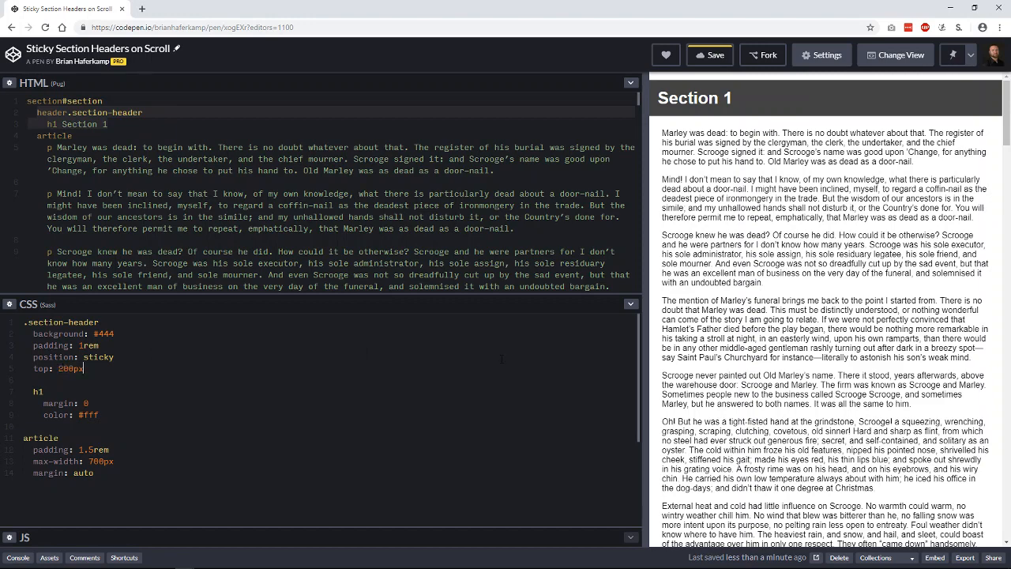
scroll("down", 3)
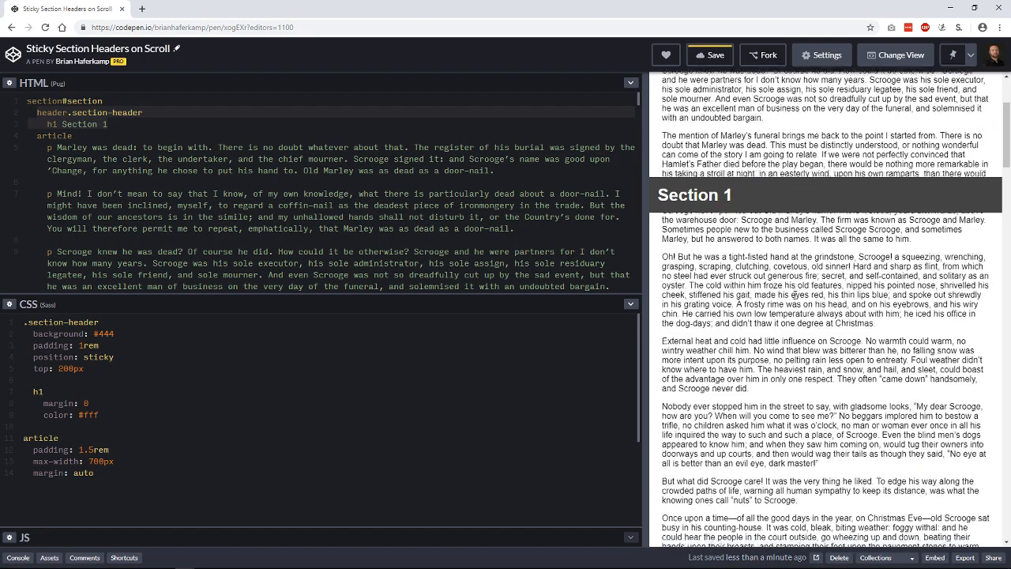
scroll("up", 3)
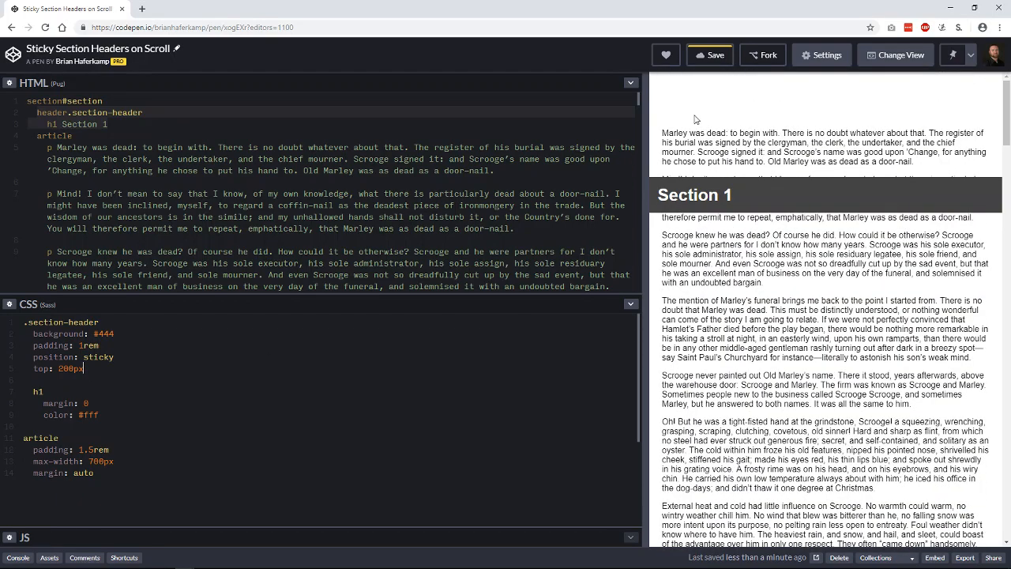
mouse_move(930, 124)
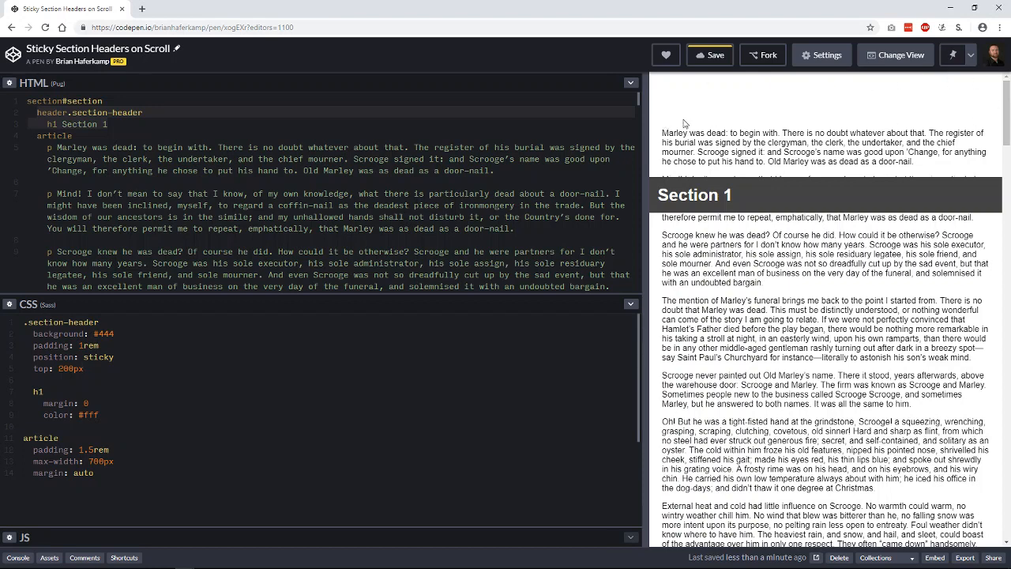
mouse_move(766, 113)
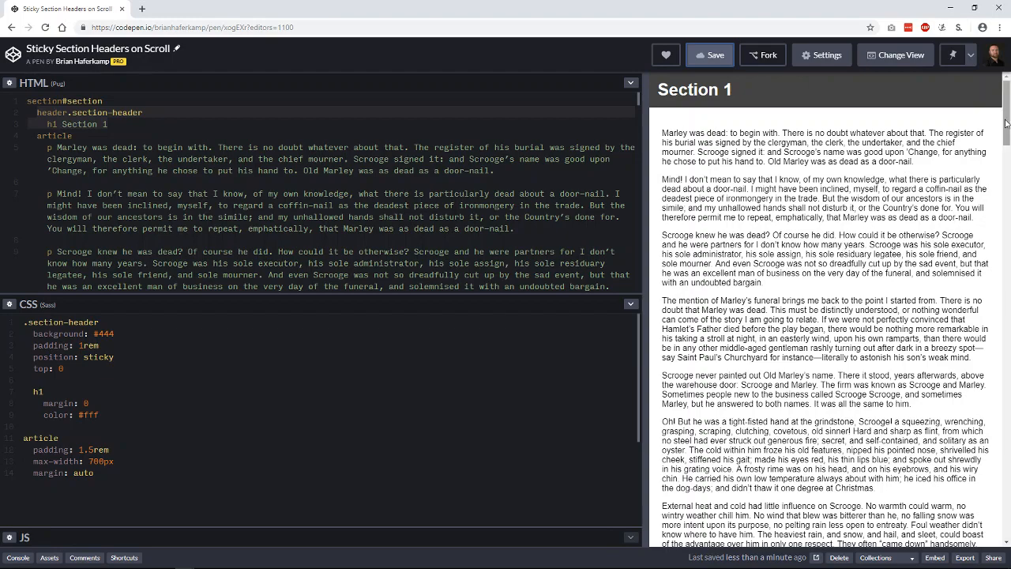
Scroll the preview through Sections 1–3 with top: 0, watching headers pin flush to the top
scroll("down", 3)
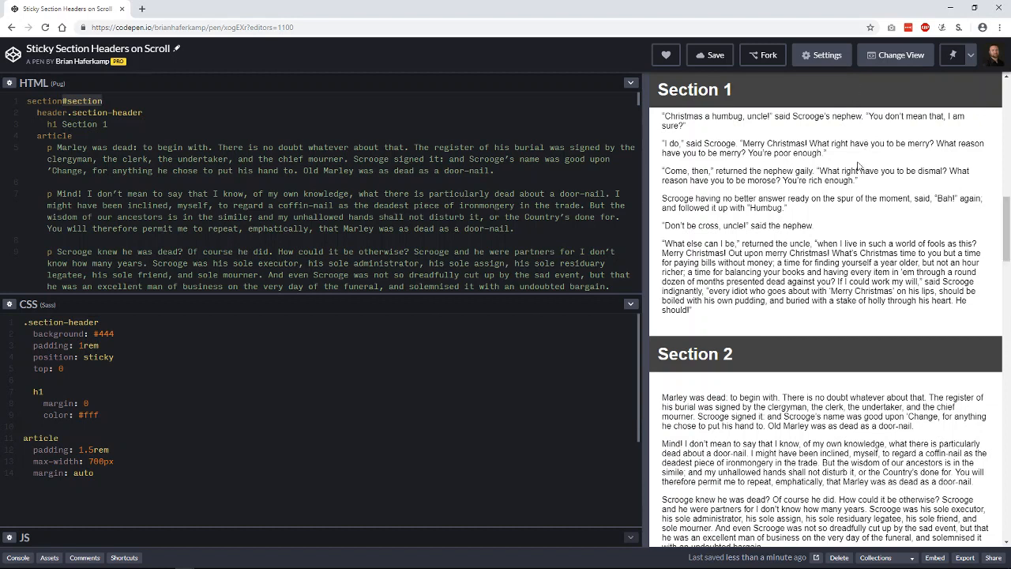
mouse_move(775, 319)
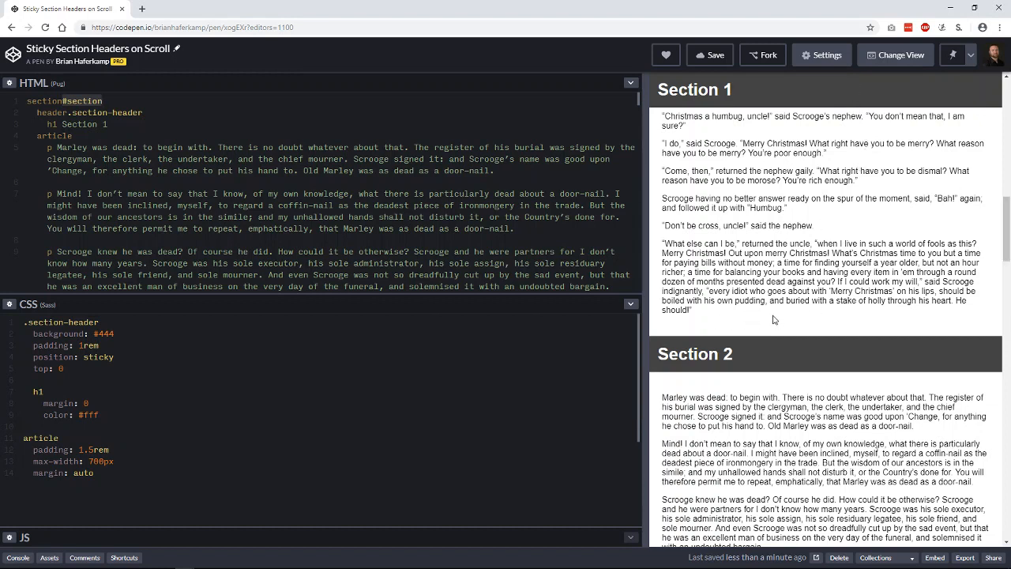
scroll("down", 3)
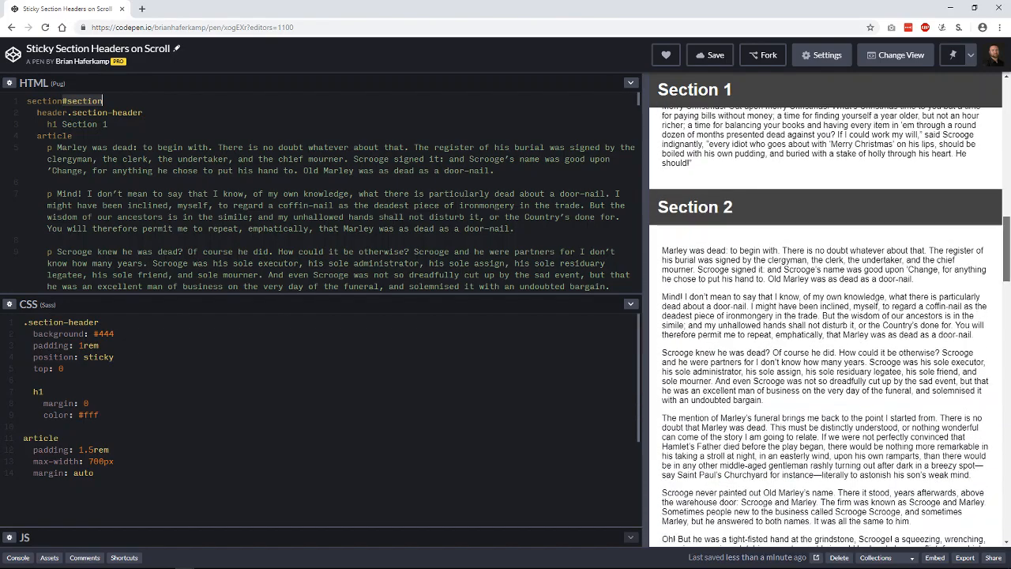
scroll("down", 3)
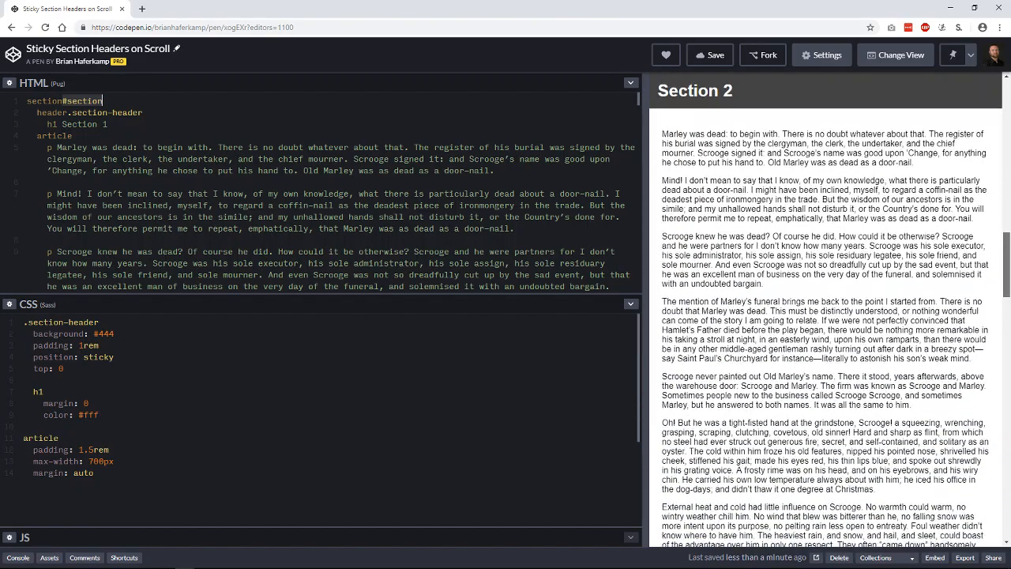
scroll("down", 3)
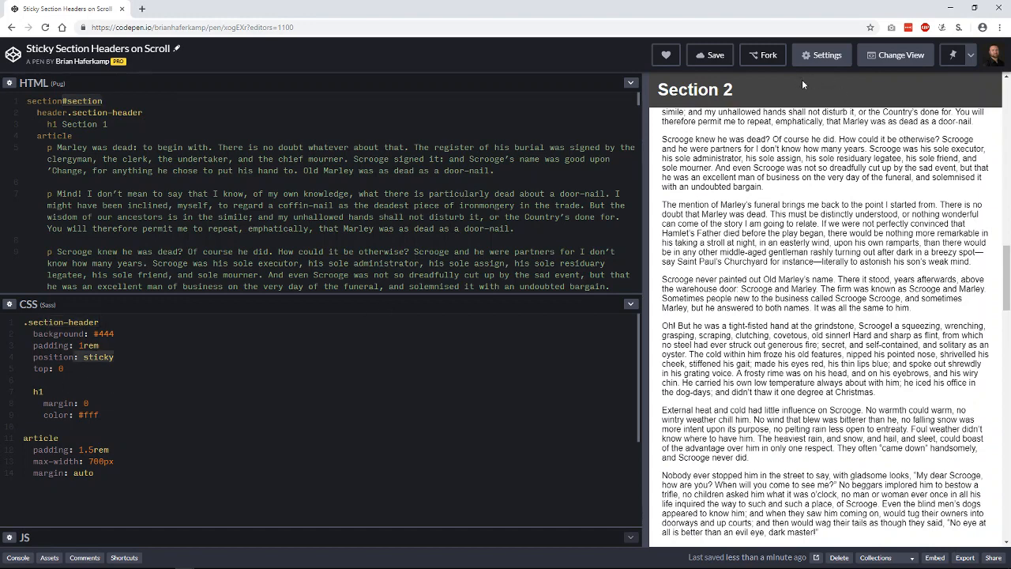
scroll("up", 3)
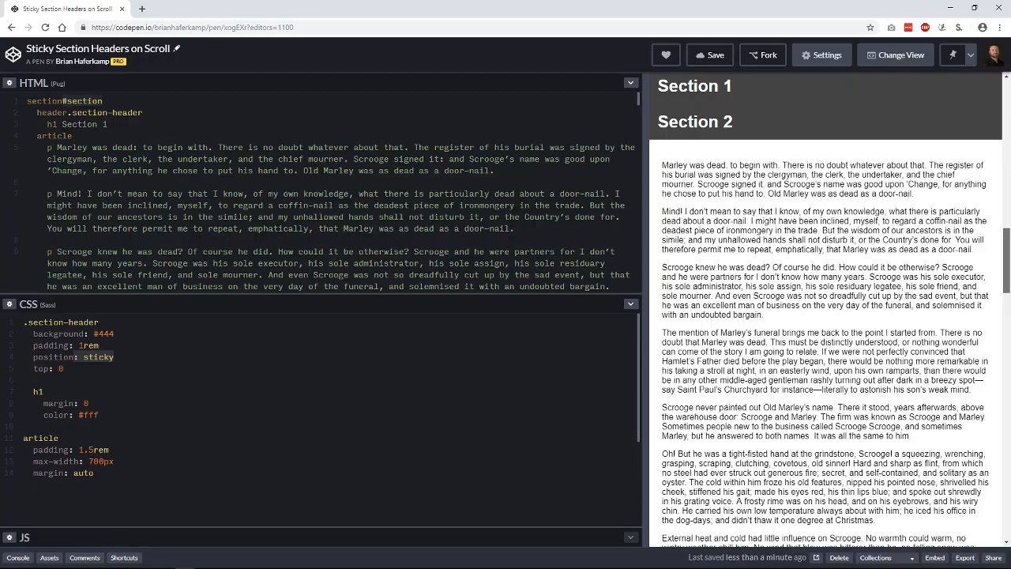
scroll("down", 3)
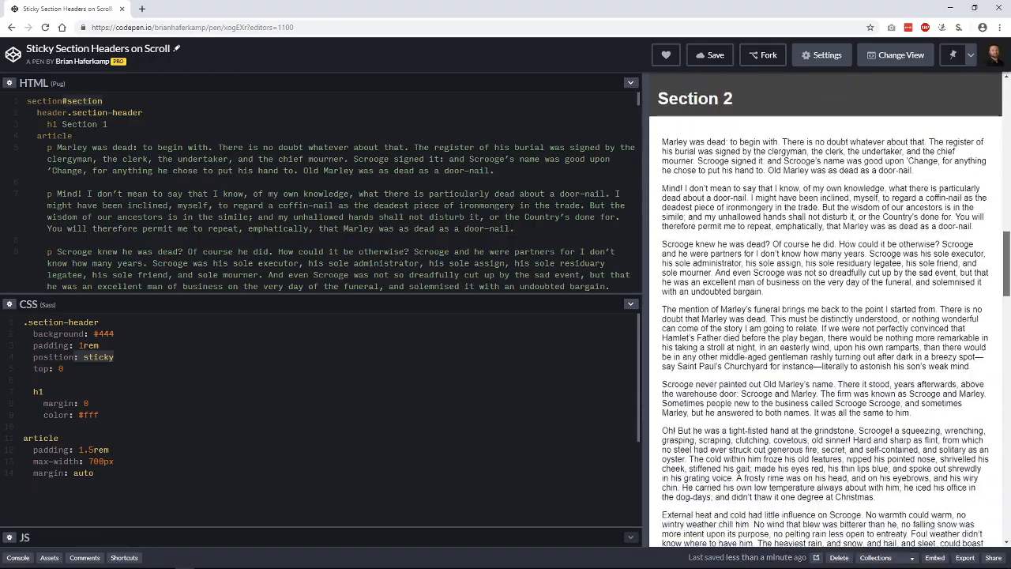
scroll("up", 3)
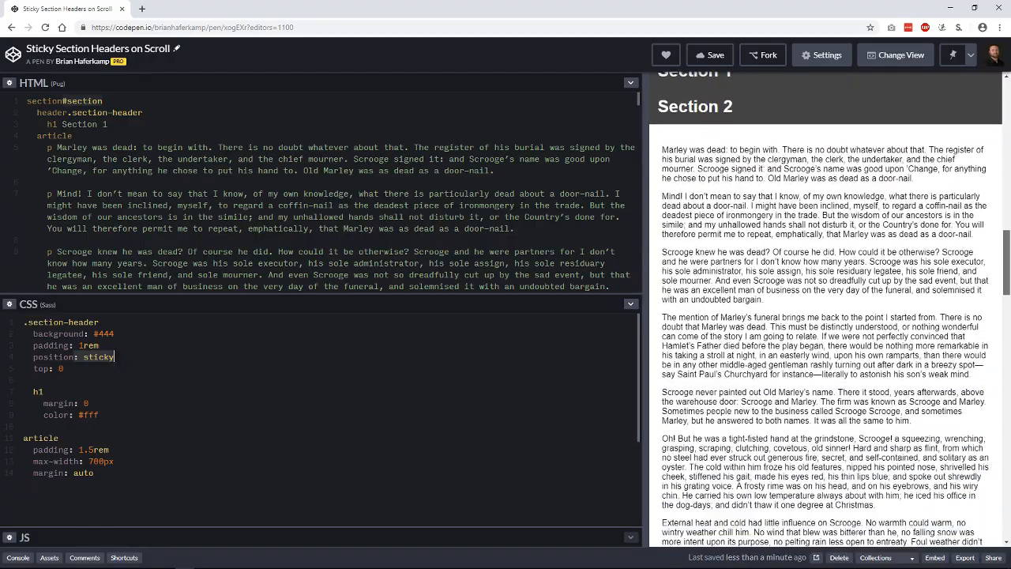
scroll("up", 3)
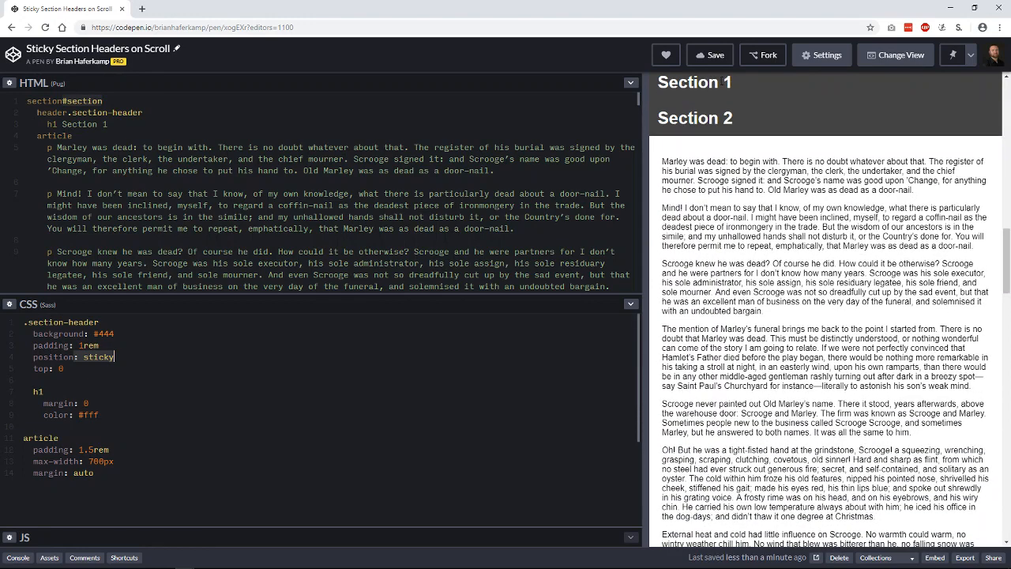
mouse_move(735, 133)
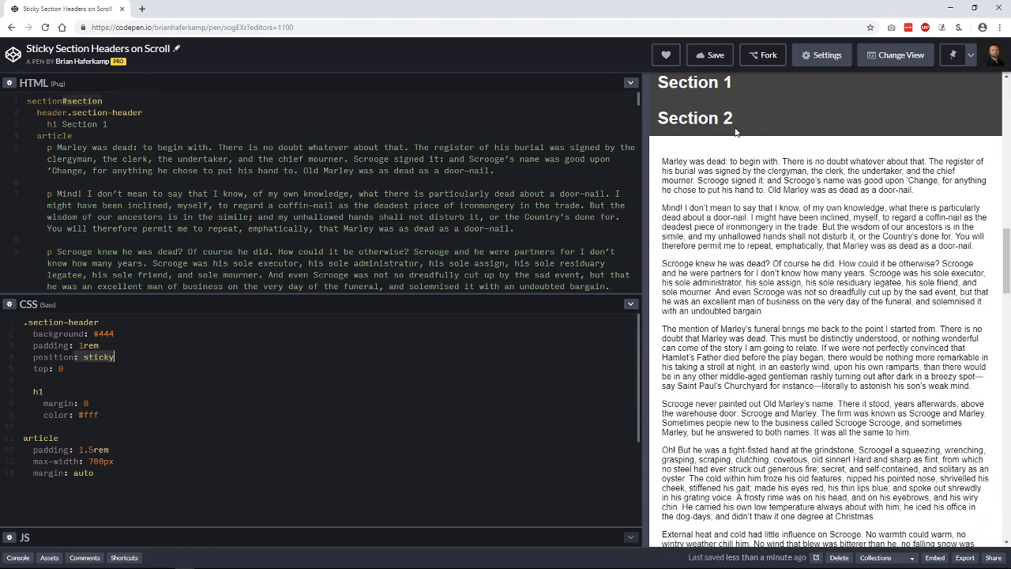
Scroll through the sections again to confirm each header sticks until its section ends
scroll("down", 3)
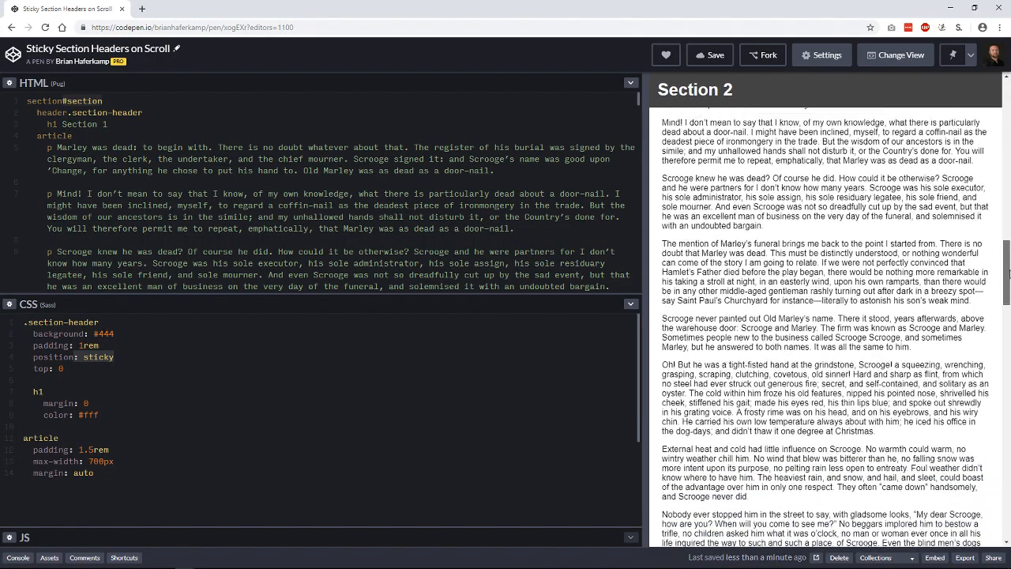
scroll("down", 3)
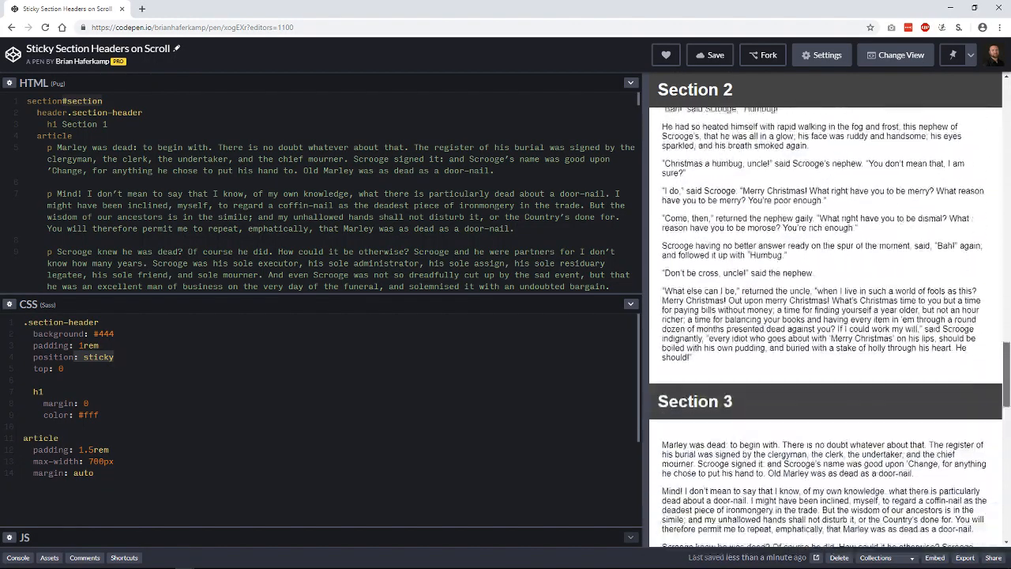
scroll("down", 3)
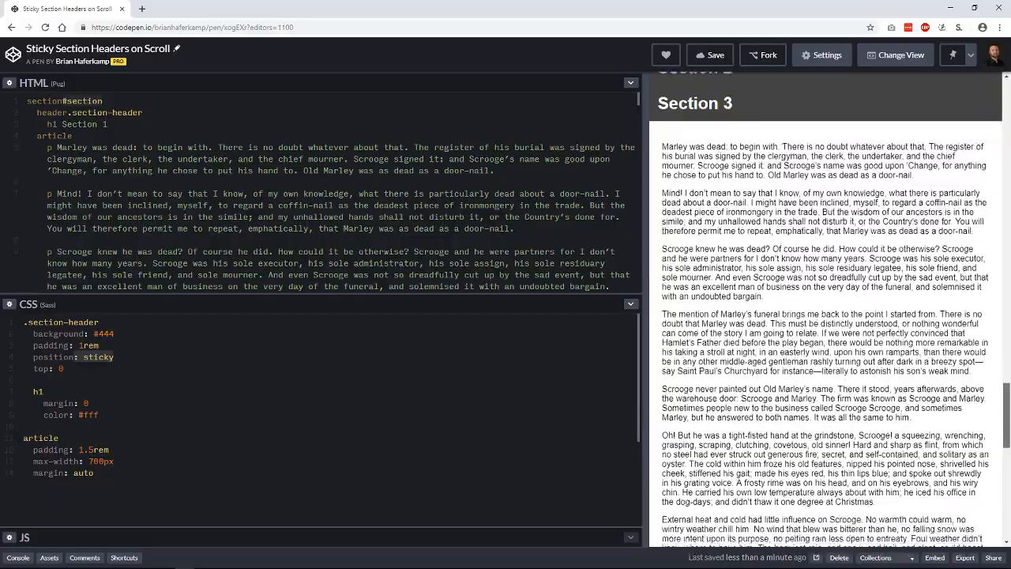
scroll("up", 3)
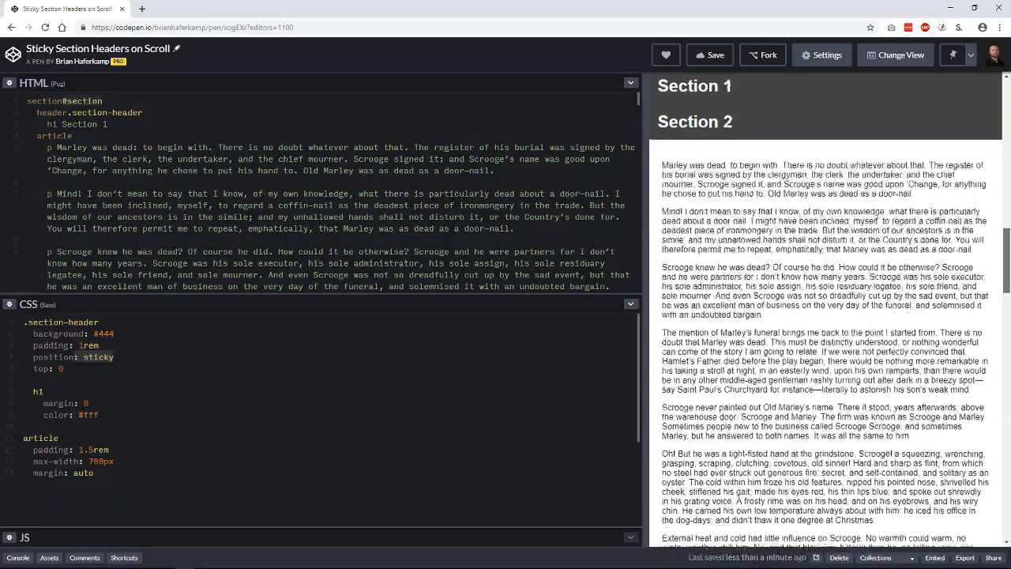
scroll("down", 3)
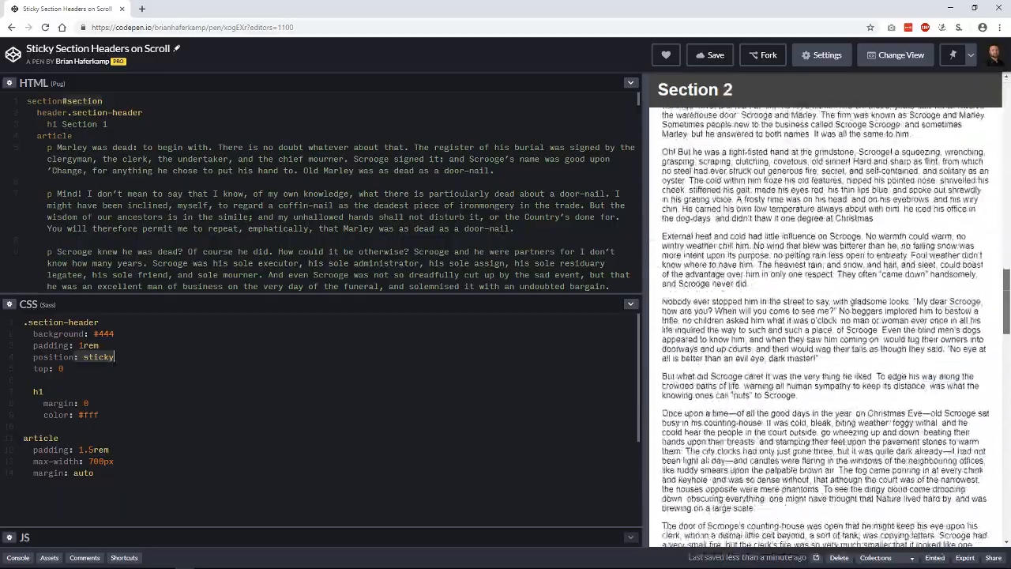
scroll("down", 3)
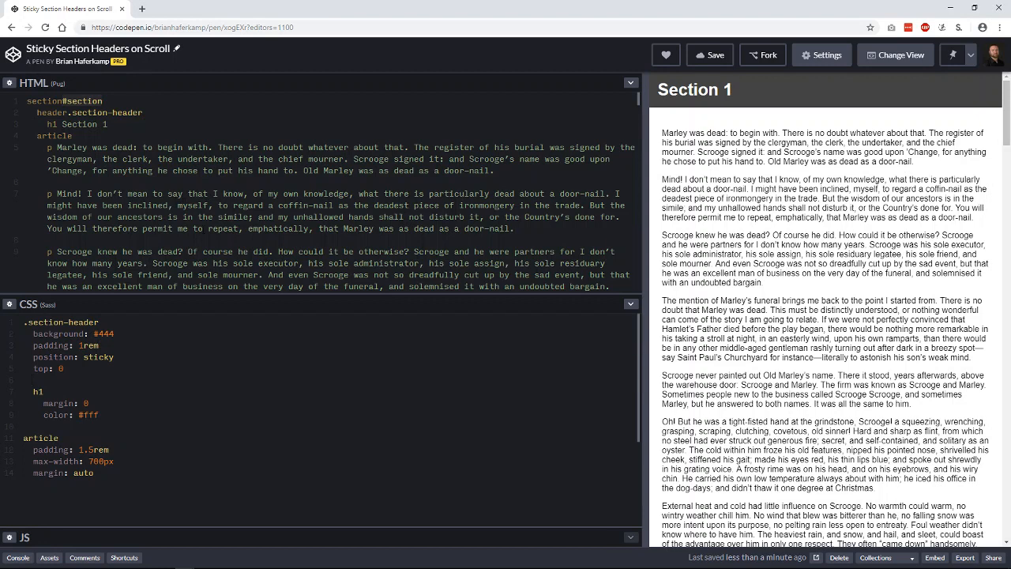
left_click(46, 379)
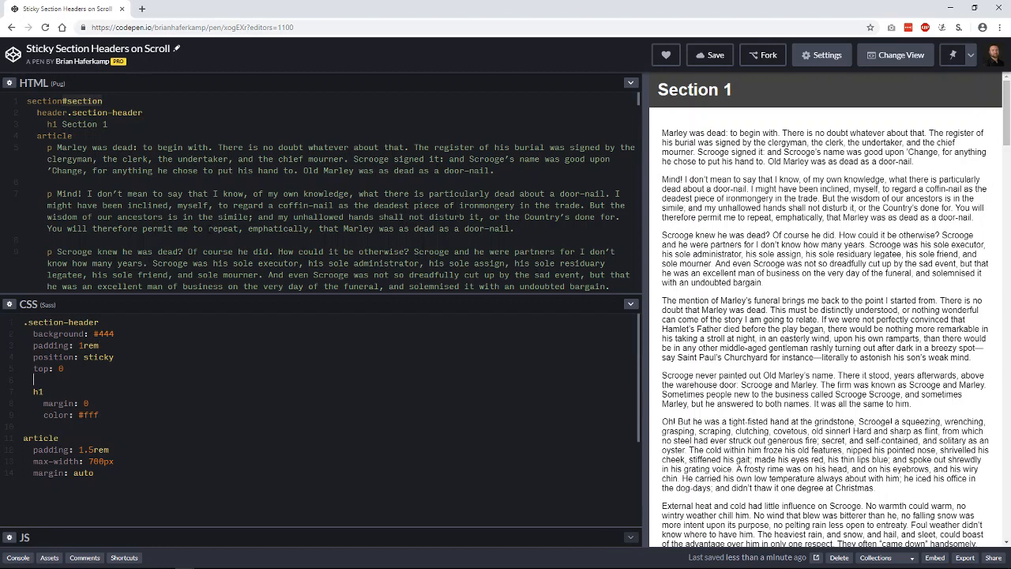
mouse_move(852, 234)
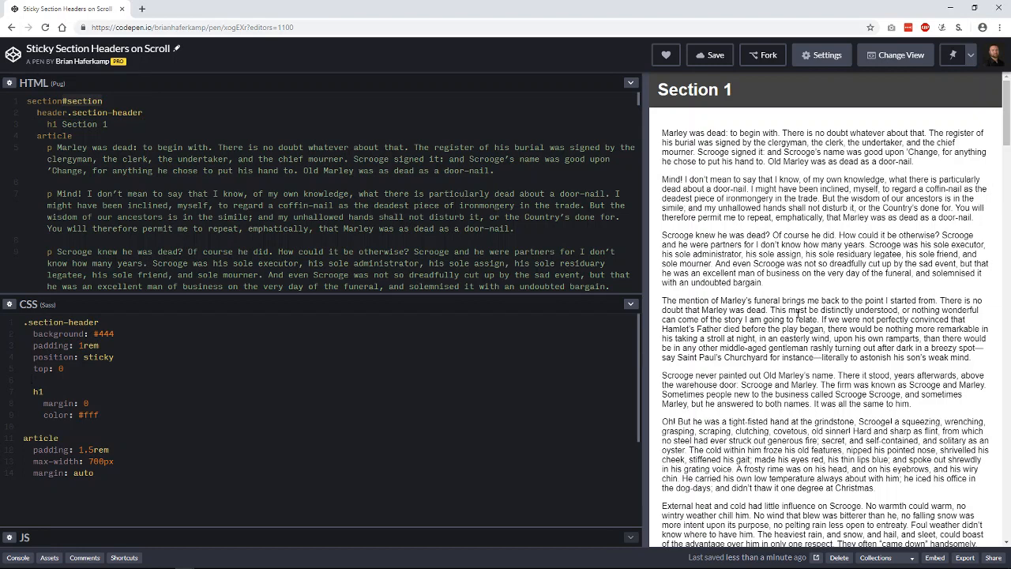
left_click(47, 380)
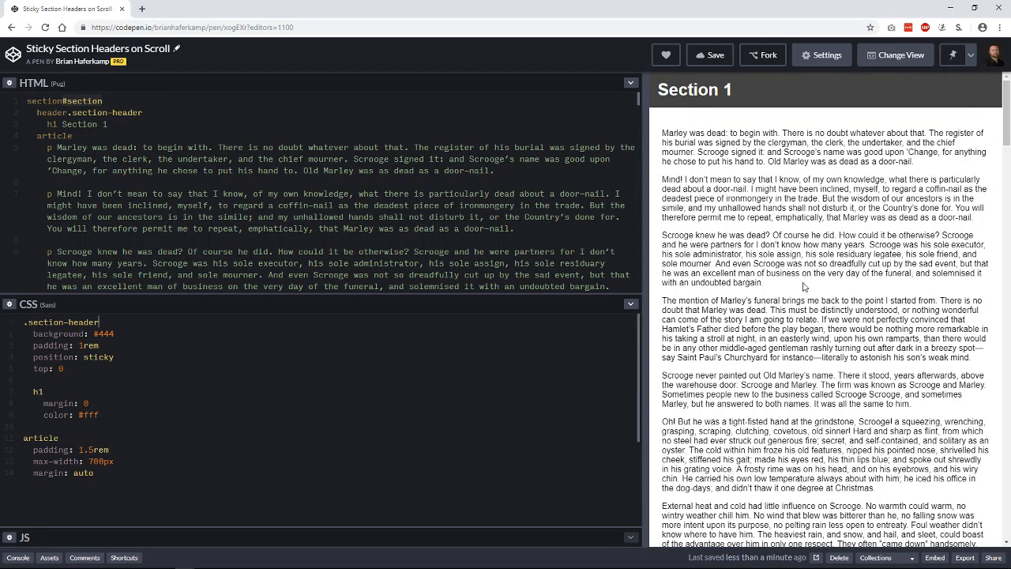
mouse_move(783, 299)
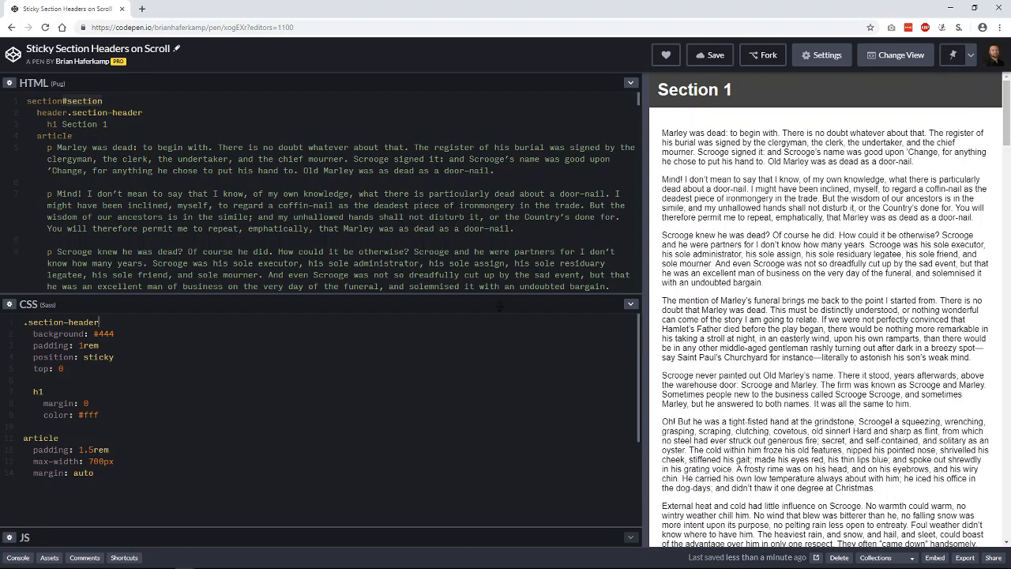
mouse_move(455, 307)
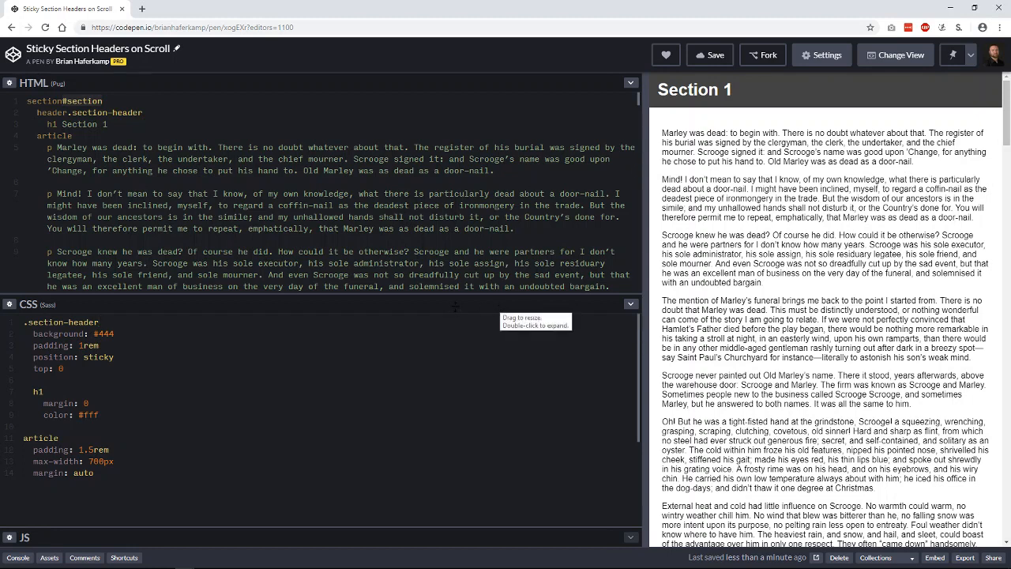